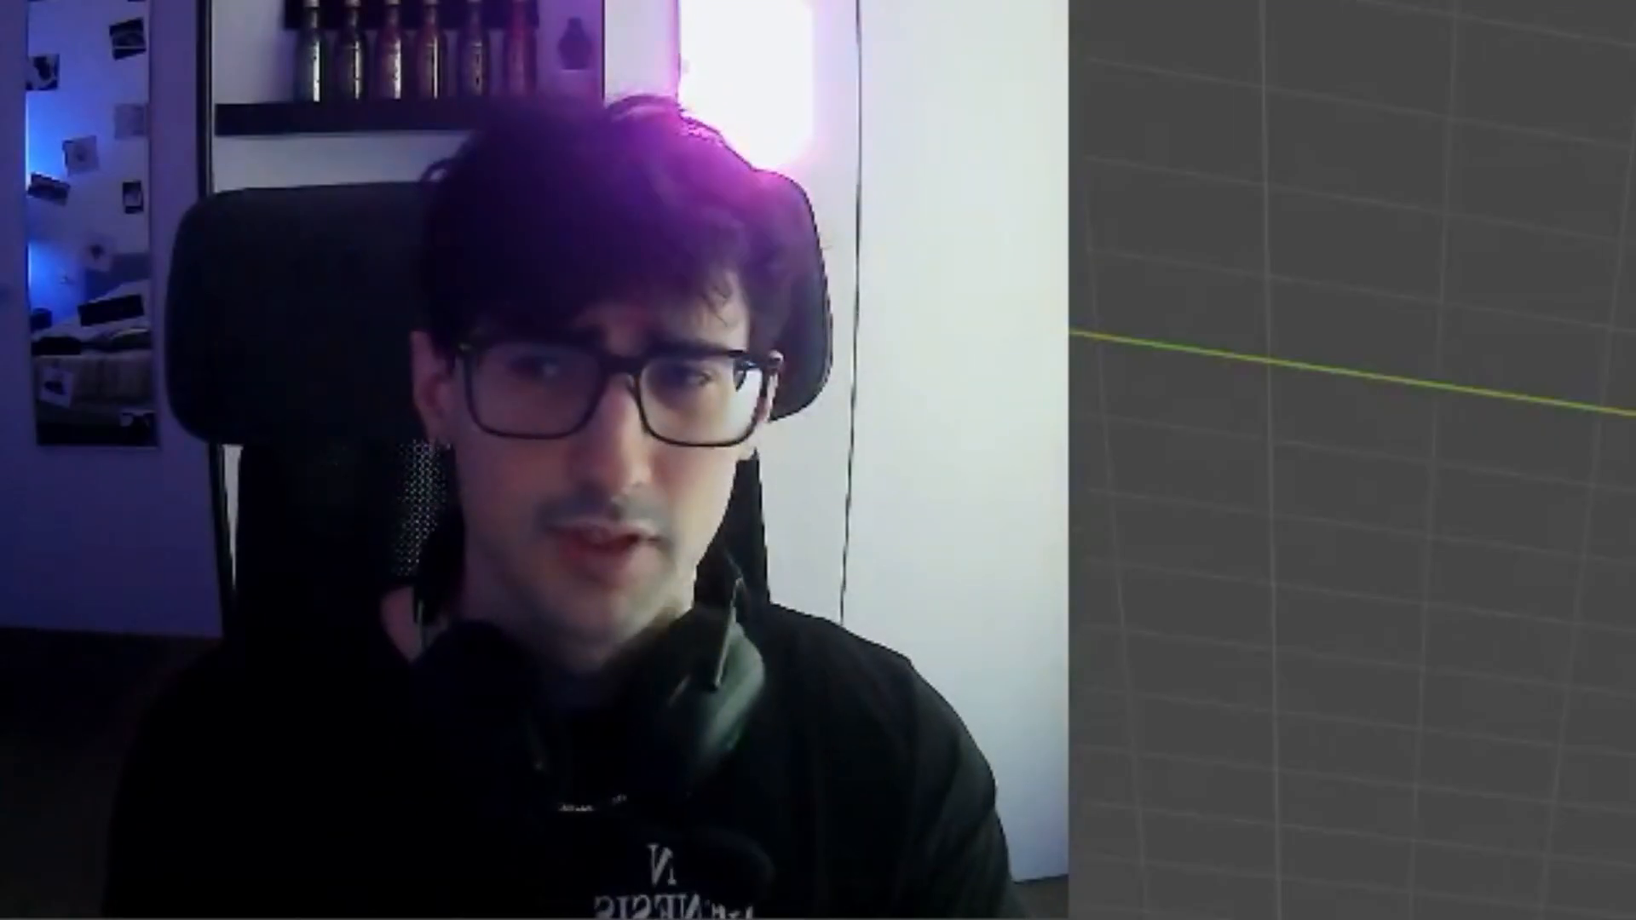
In Preferences > Add-ons, search 'ivy' and 'blender' to confirm IvyGen and BlenderKit are enabled.
{"action": "left_click", "coordinate": [110, 54]}
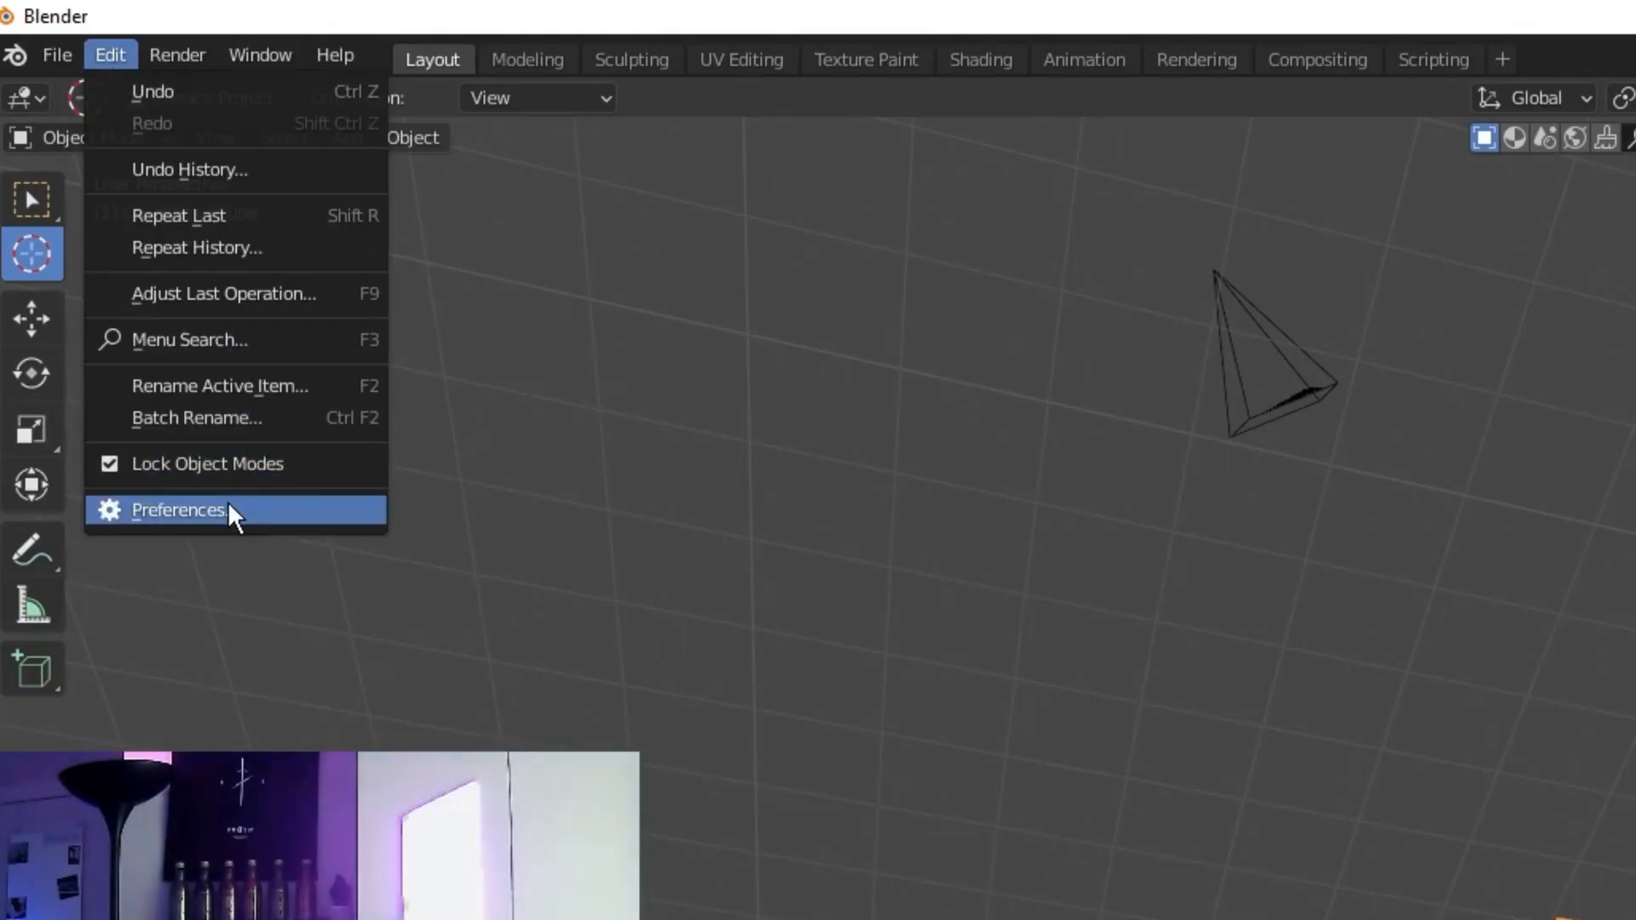
{"action": "left_click", "coordinate": [178, 510]}
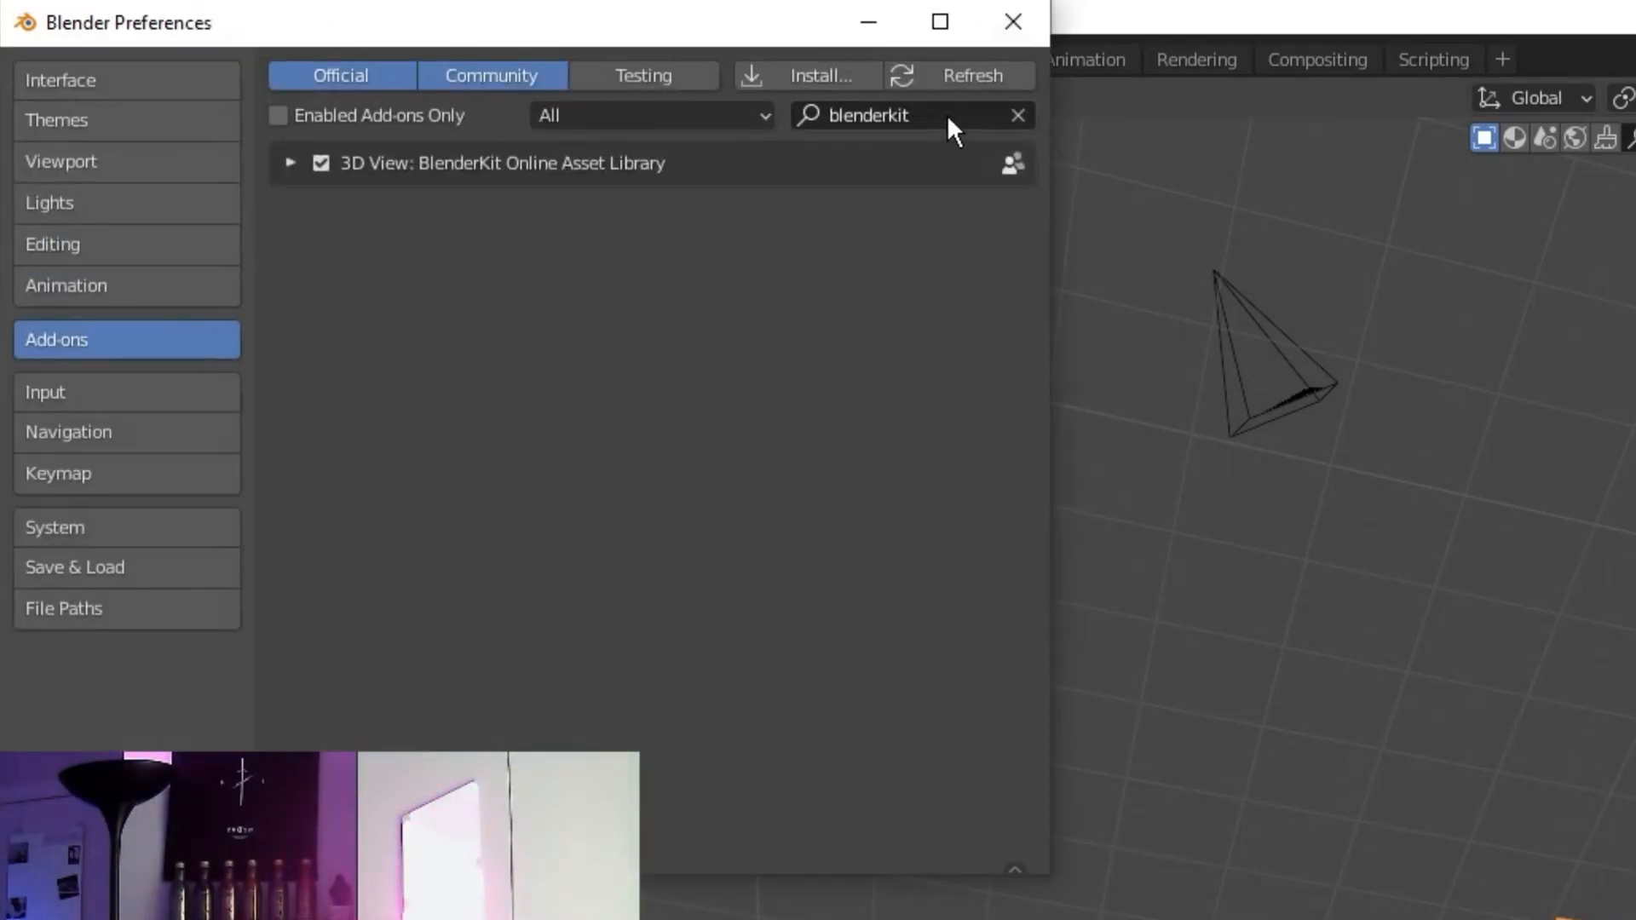
{"action": "type", "text": "ivy"}
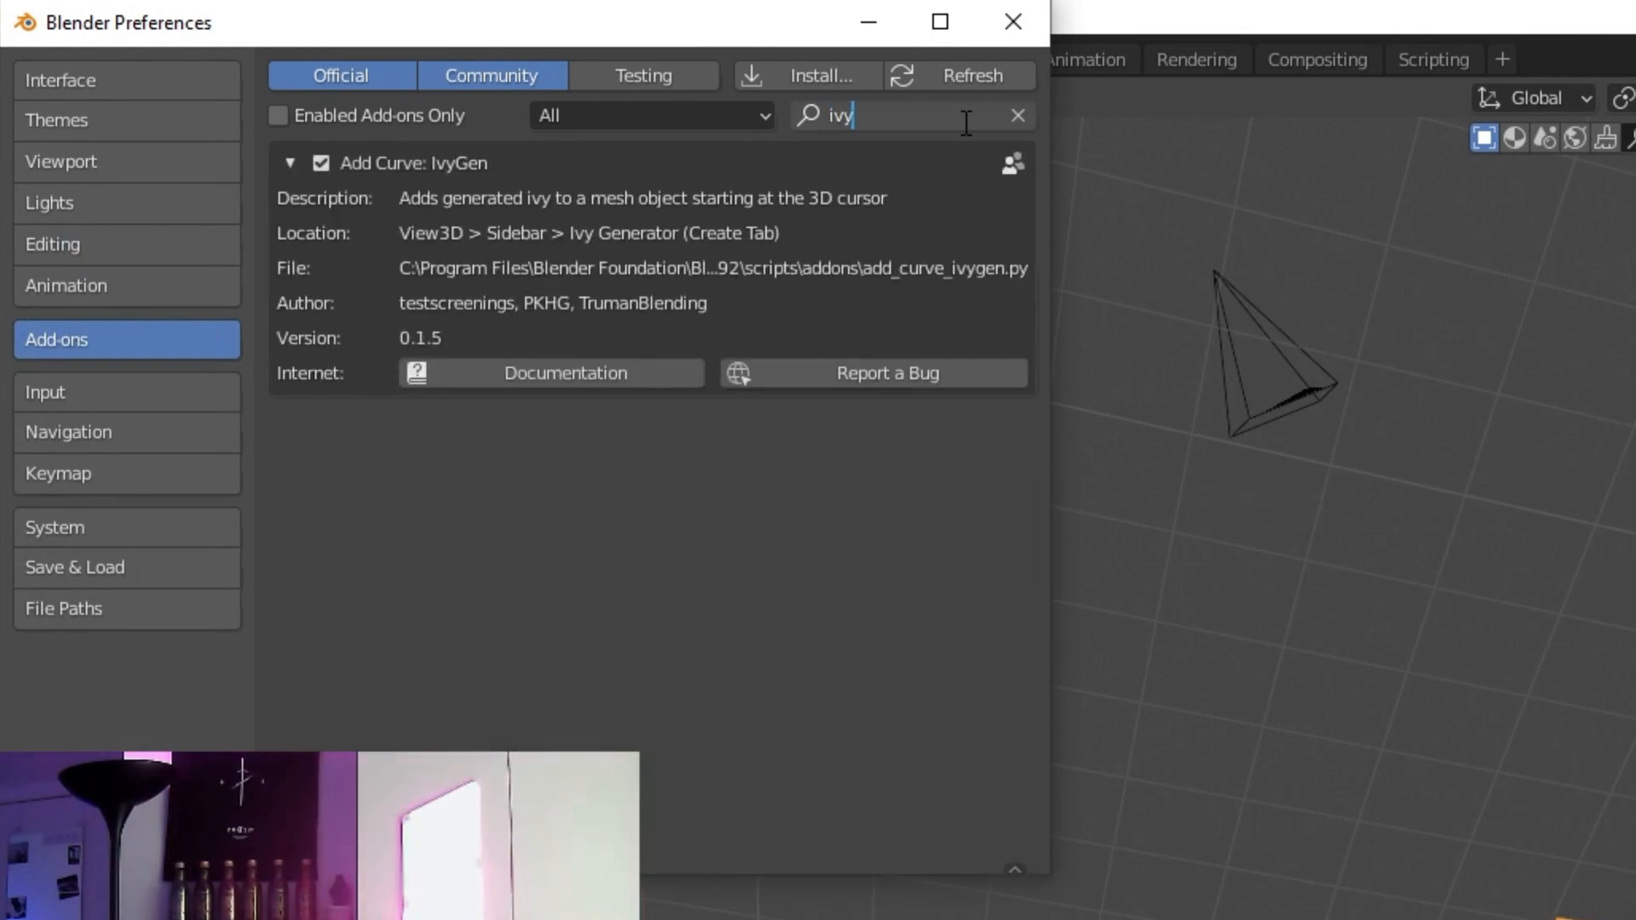
{"action": "mouse_move", "coordinate": [715, 229]}
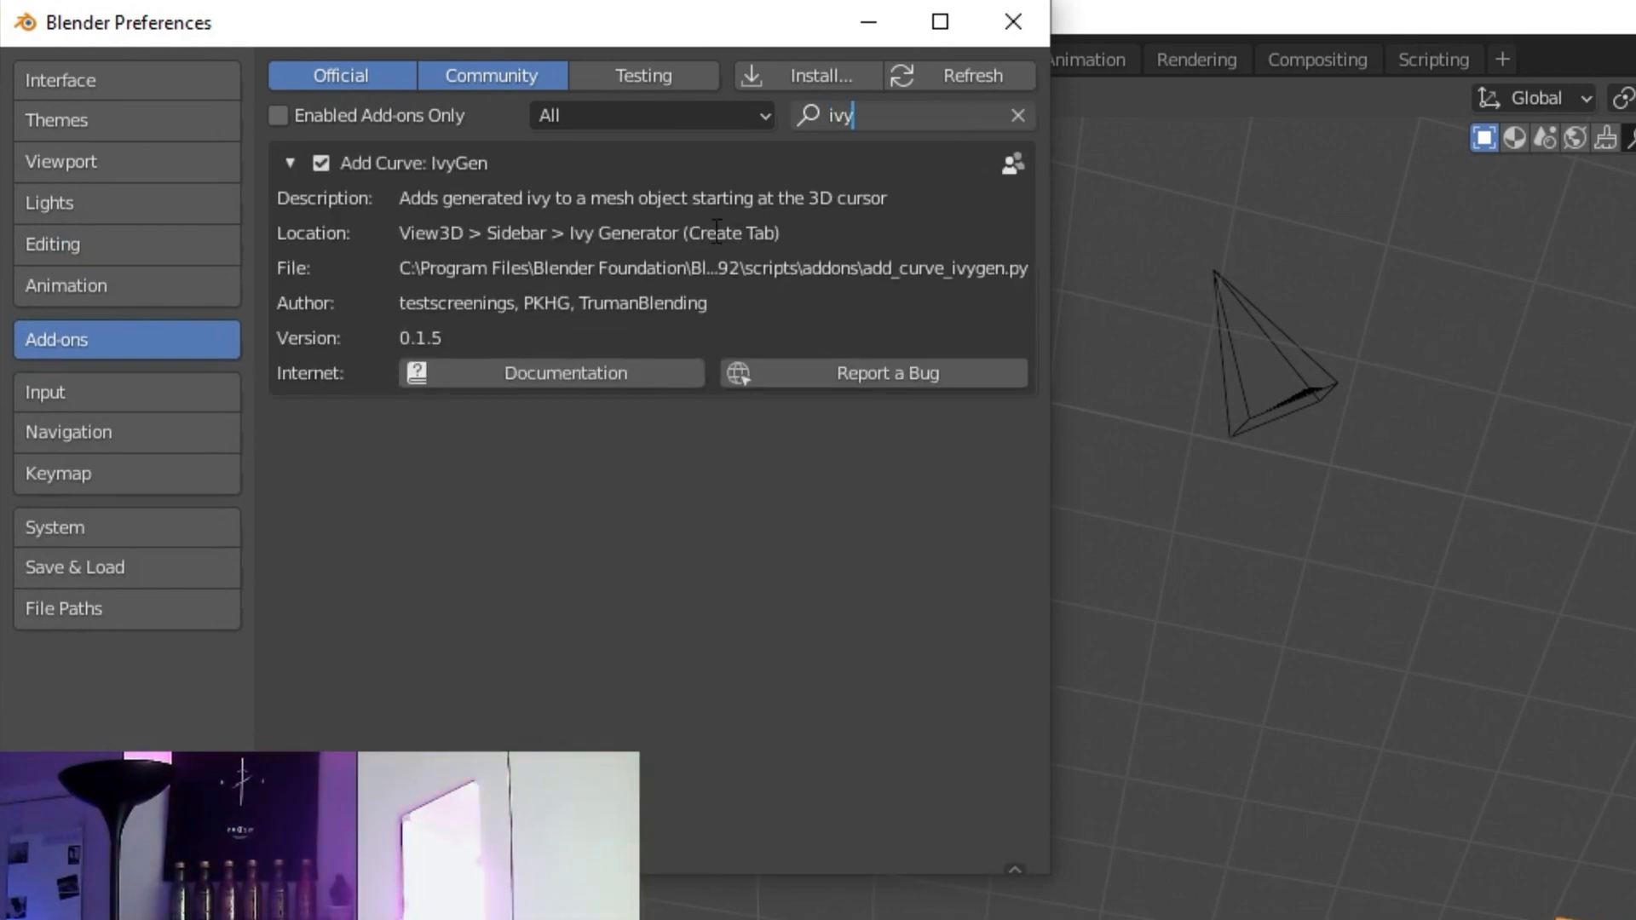
{"action": "left_click", "coordinate": [1015, 115]}
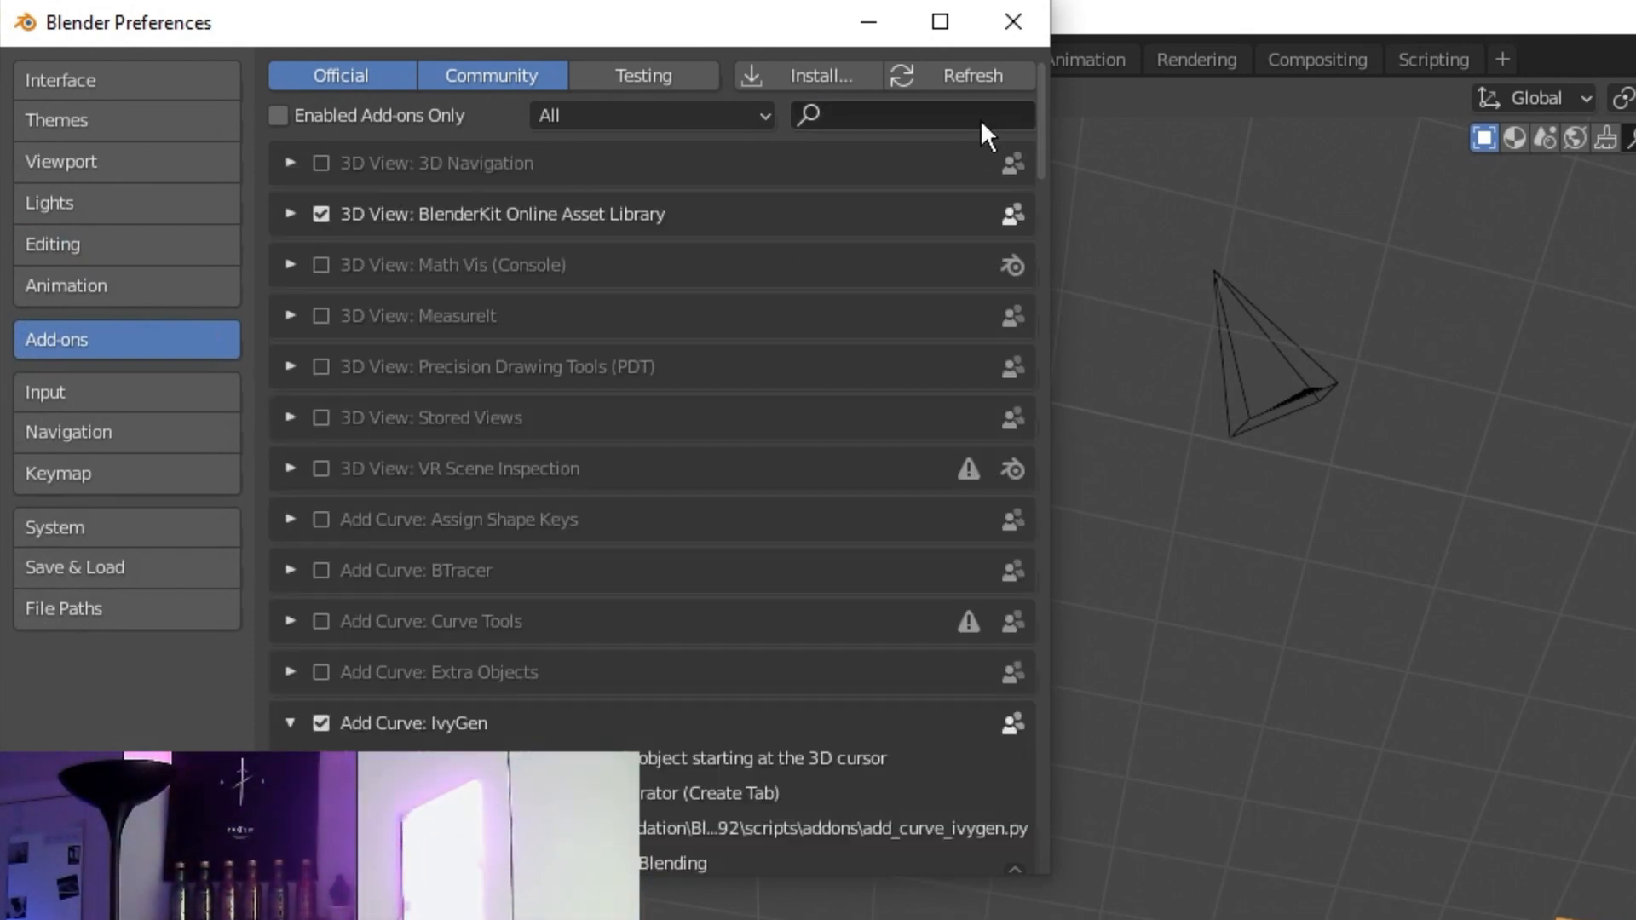
{"action": "type", "text": "blender"}
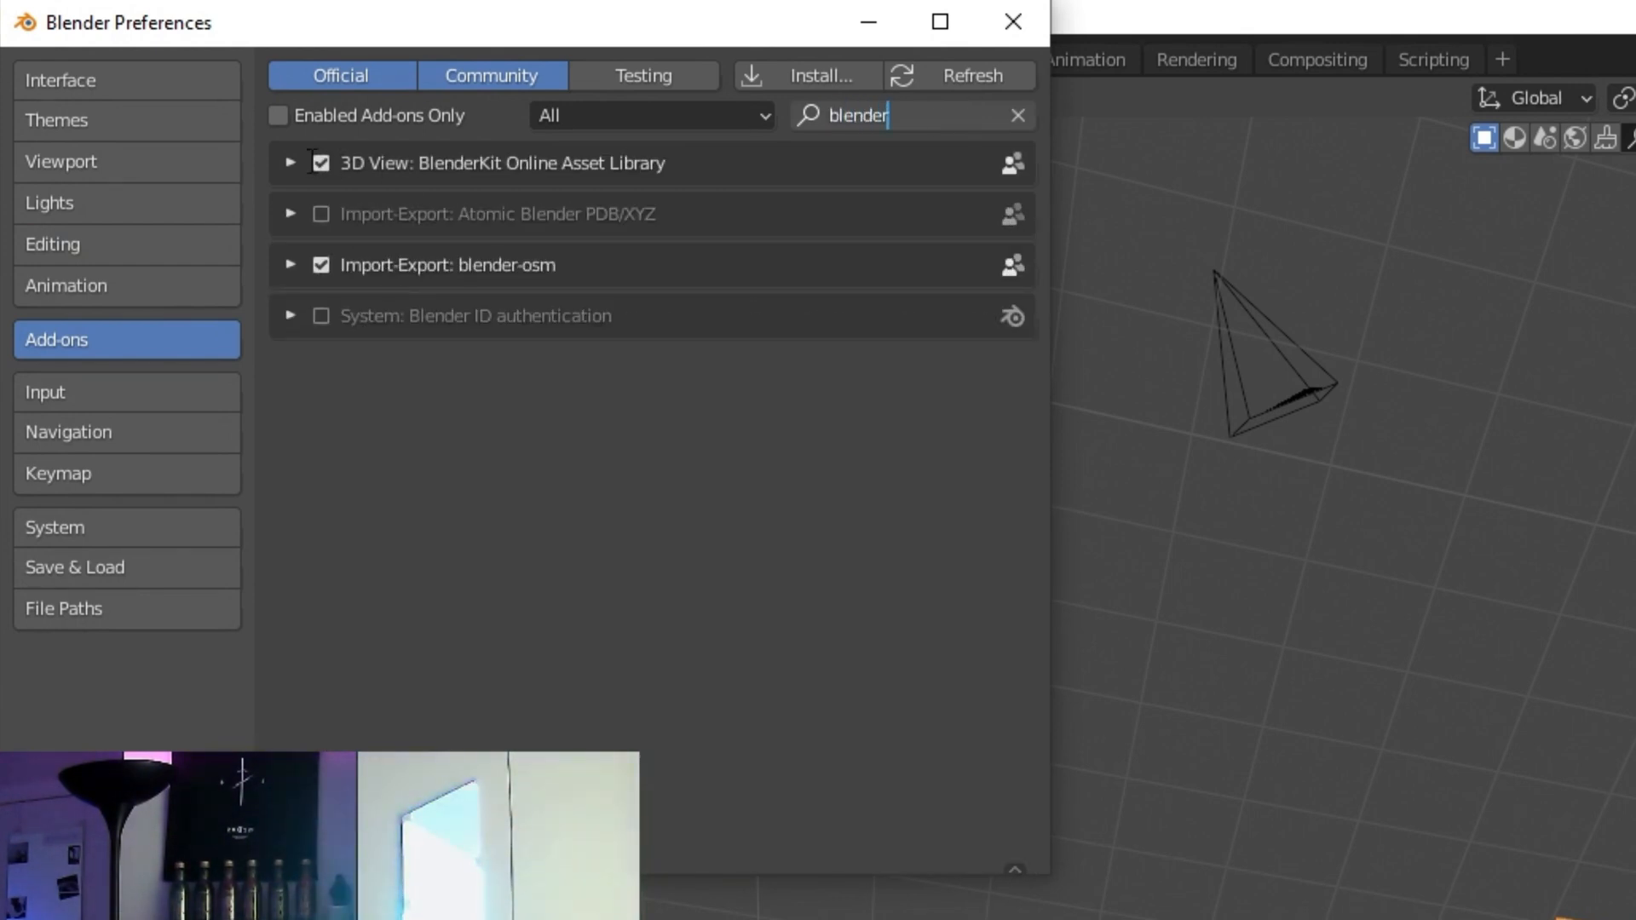
{"action": "left_click", "coordinate": [1010, 20]}
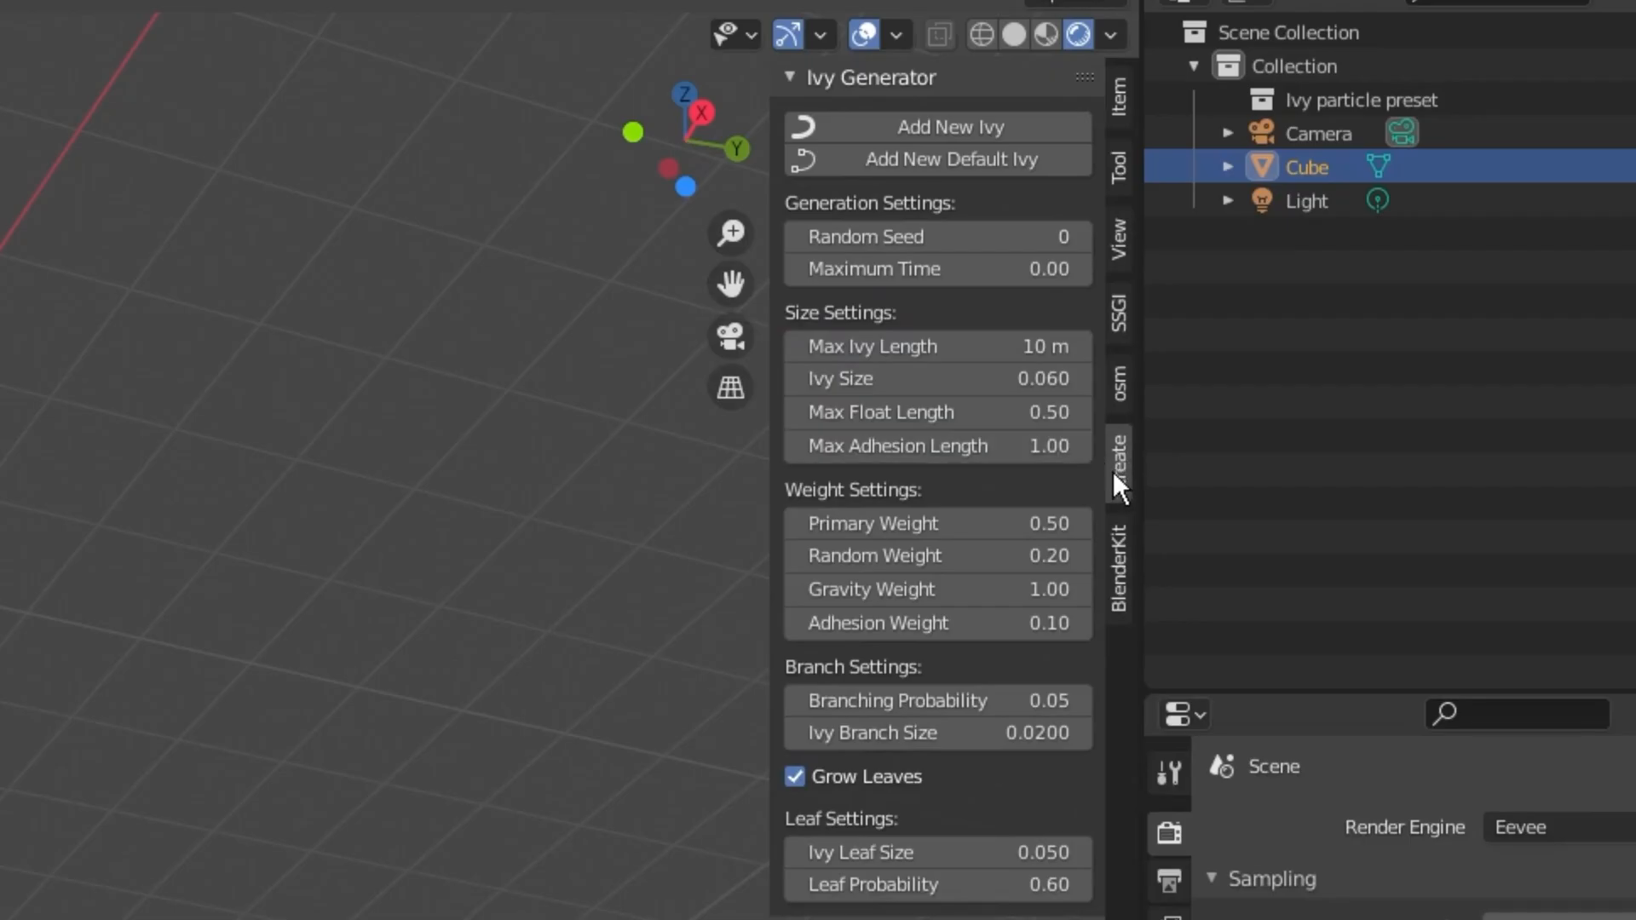
{"action": "mouse_move", "coordinate": [1117, 543]}
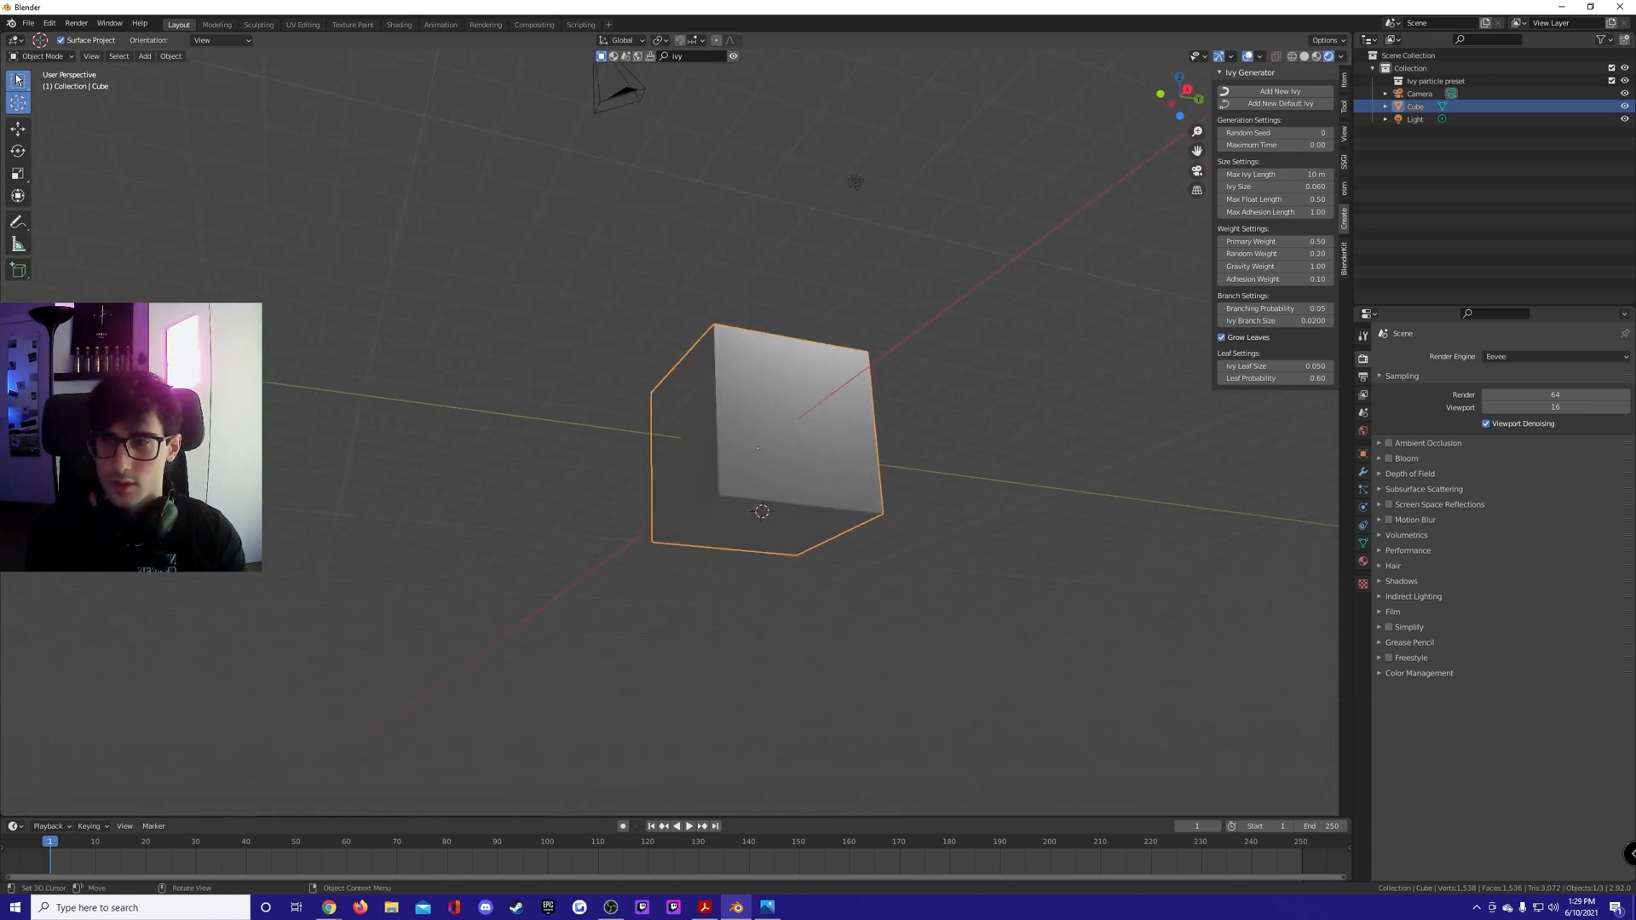
Orbit the view toward the default cube and show the Ivy Generator panel.
{"action": "left_click_drag", "start_coordinate": [758, 438], "coordinate": [727, 331]}
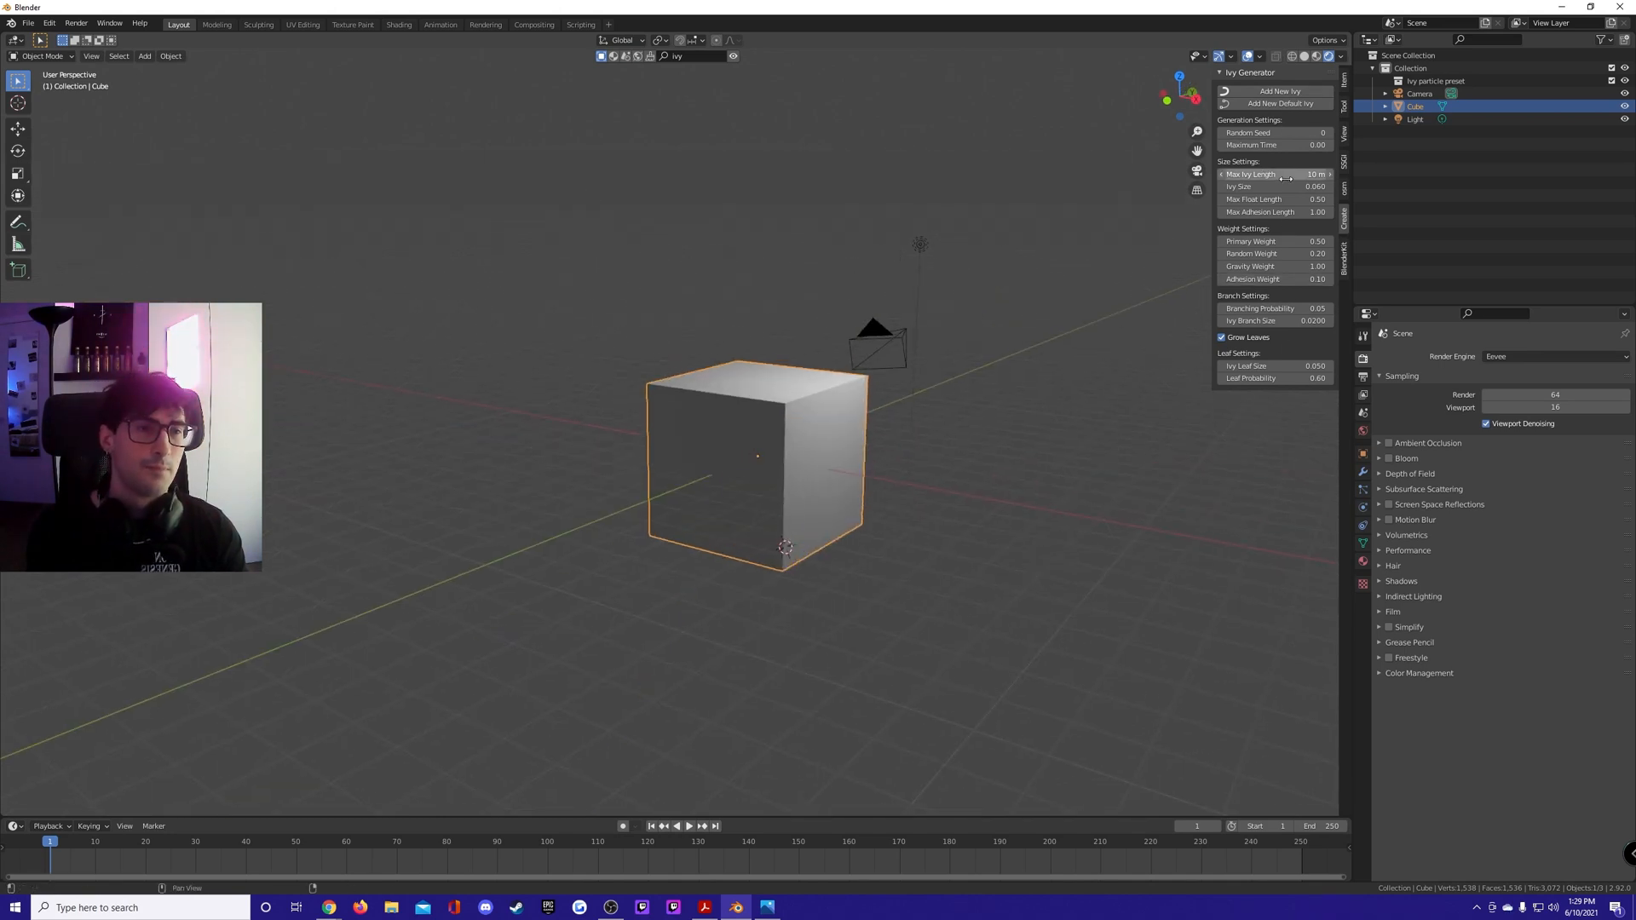
{"action": "mouse_move", "coordinate": [1258, 174]}
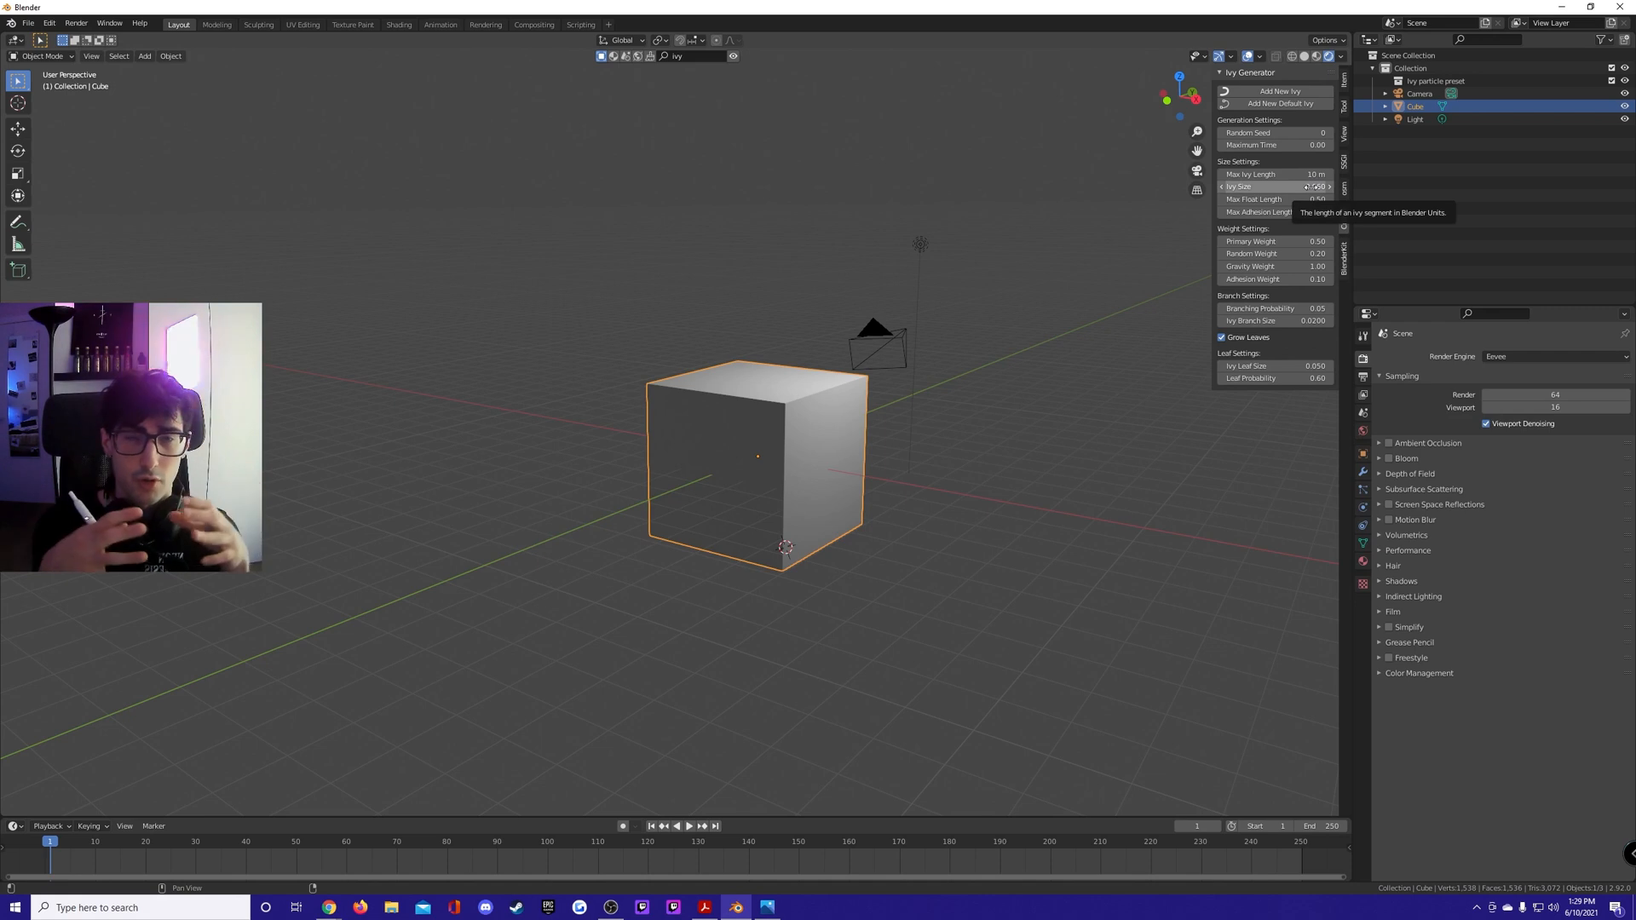
{"action": "mouse_move", "coordinate": [1308, 162]}
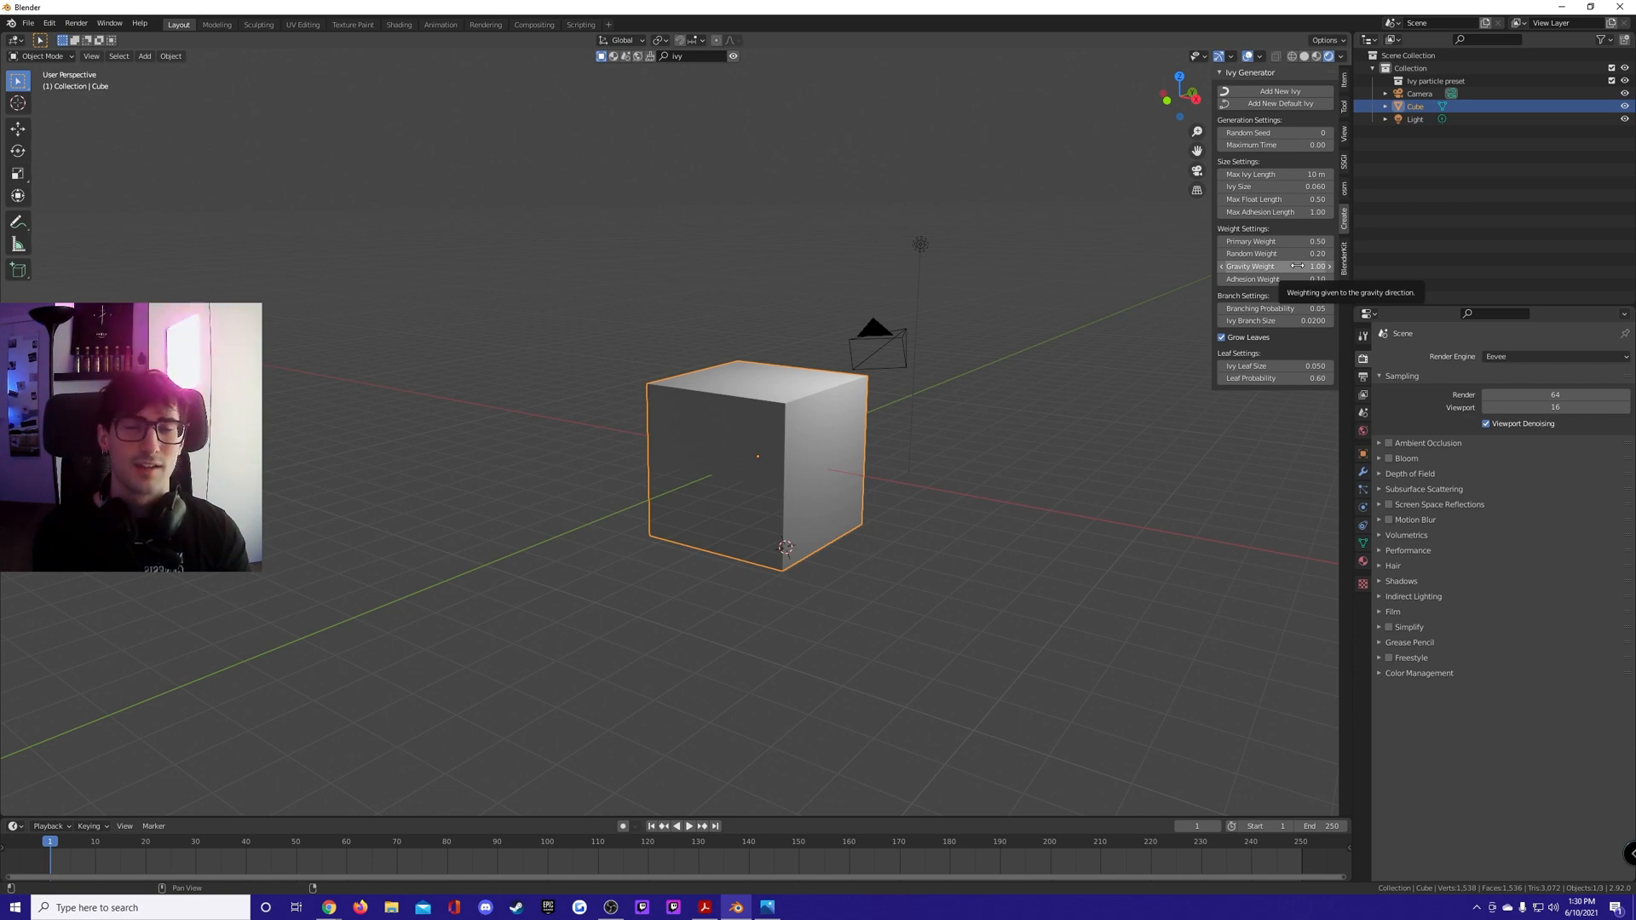
{"action": "mouse_move", "coordinate": [1274, 279]}
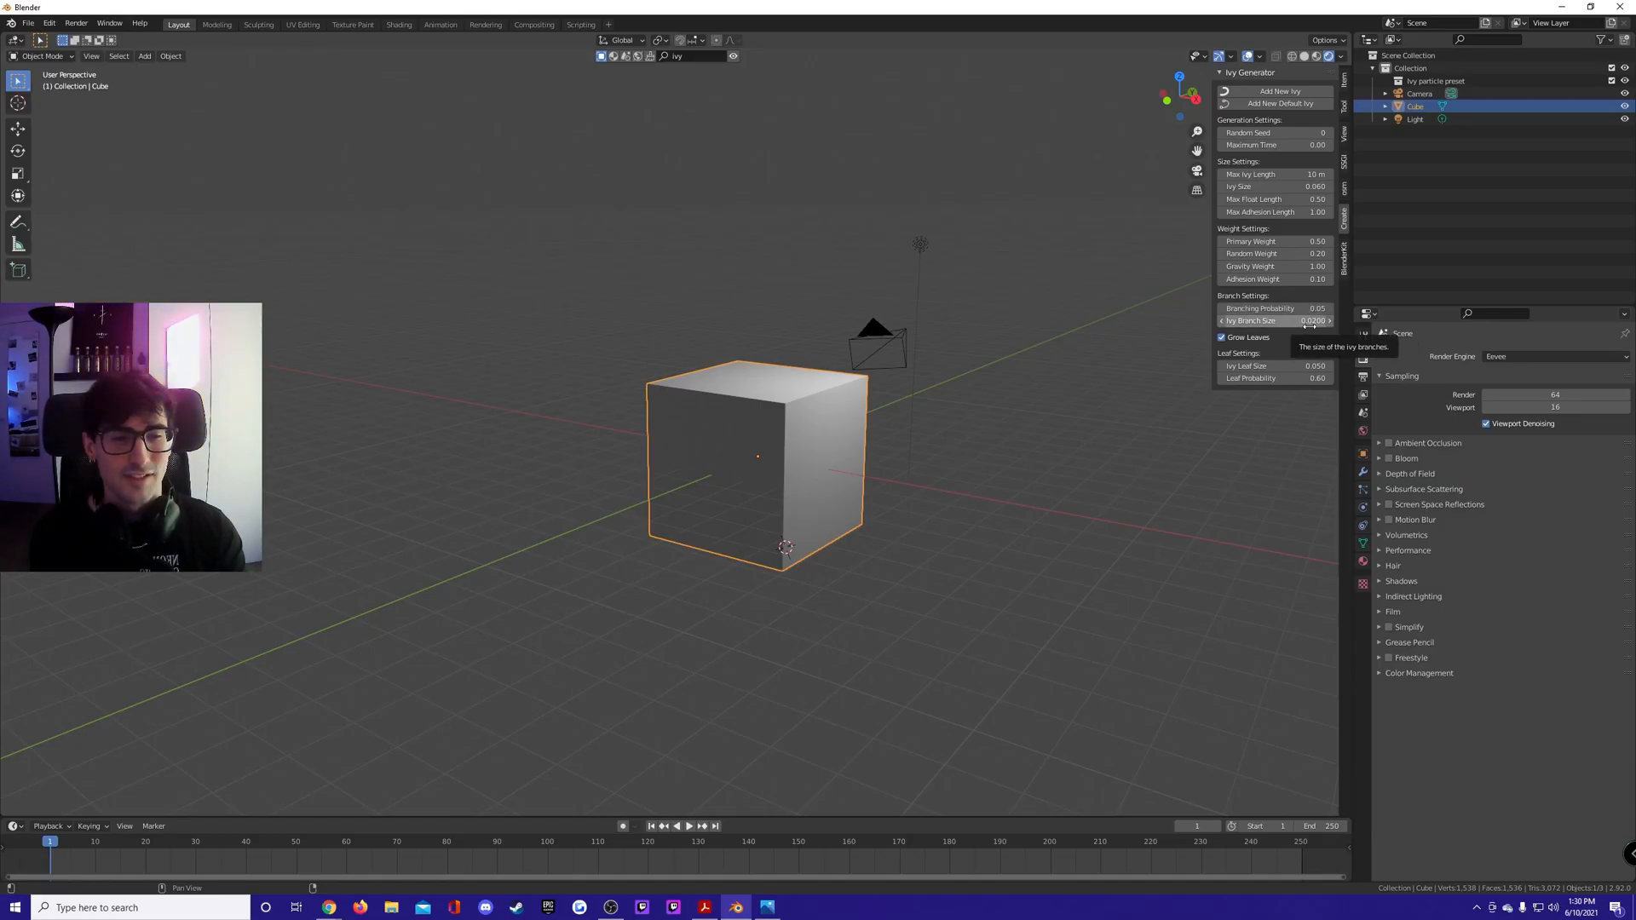
{"action": "left_click", "coordinate": [1274, 321]}
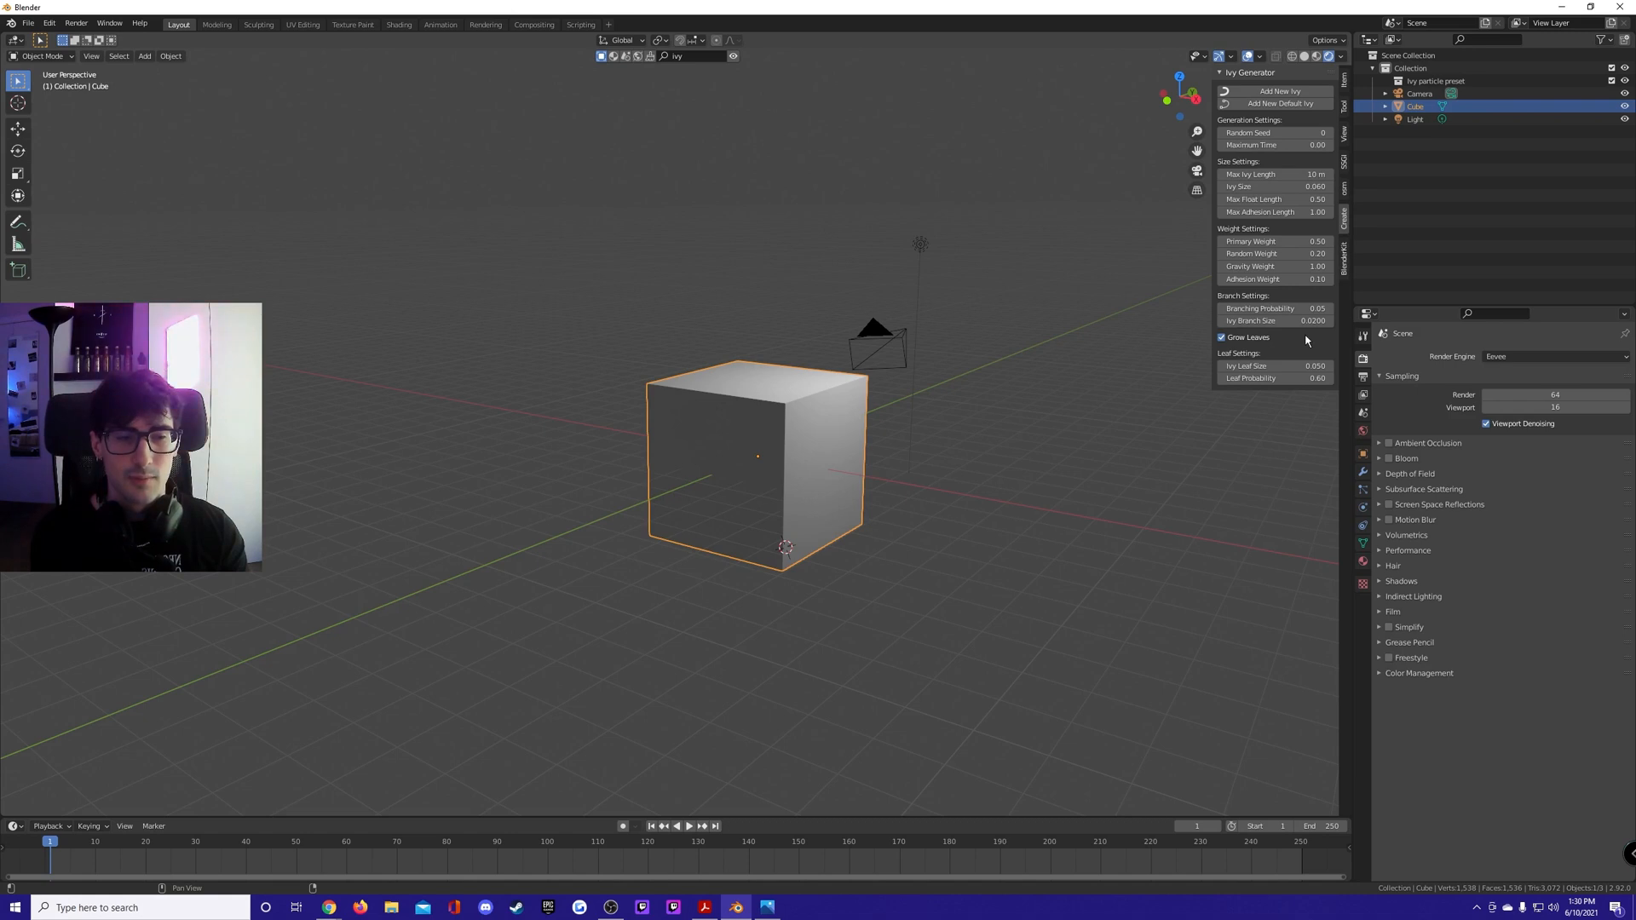
{"action": "mouse_move", "coordinate": [1303, 348]}
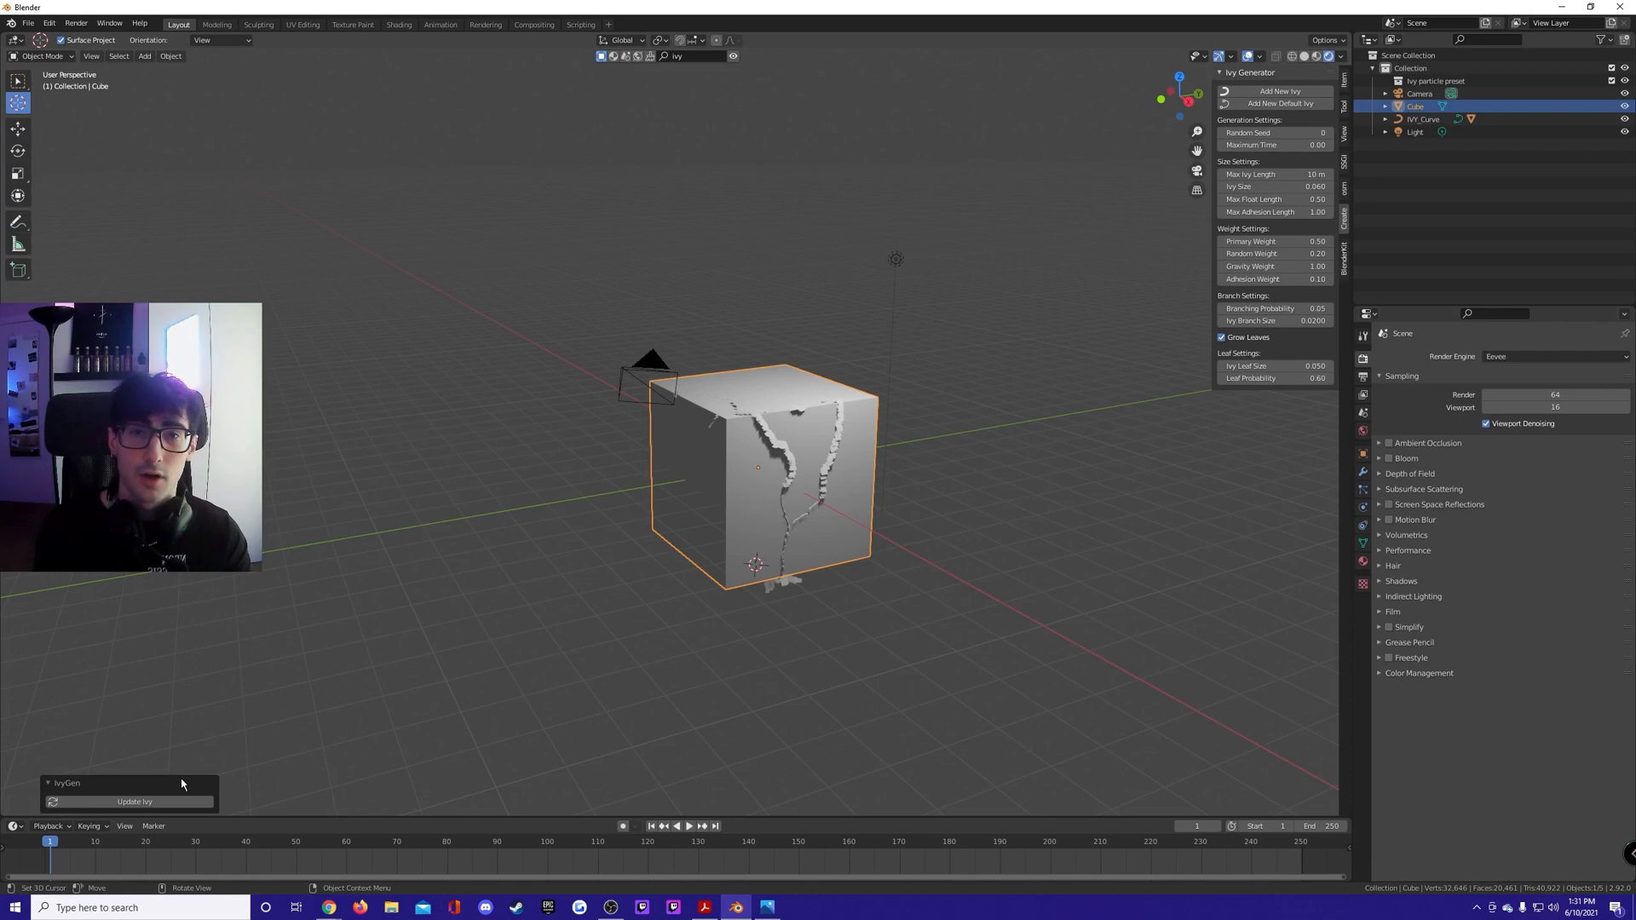
{"action": "mouse_move", "coordinate": [636, 606]}
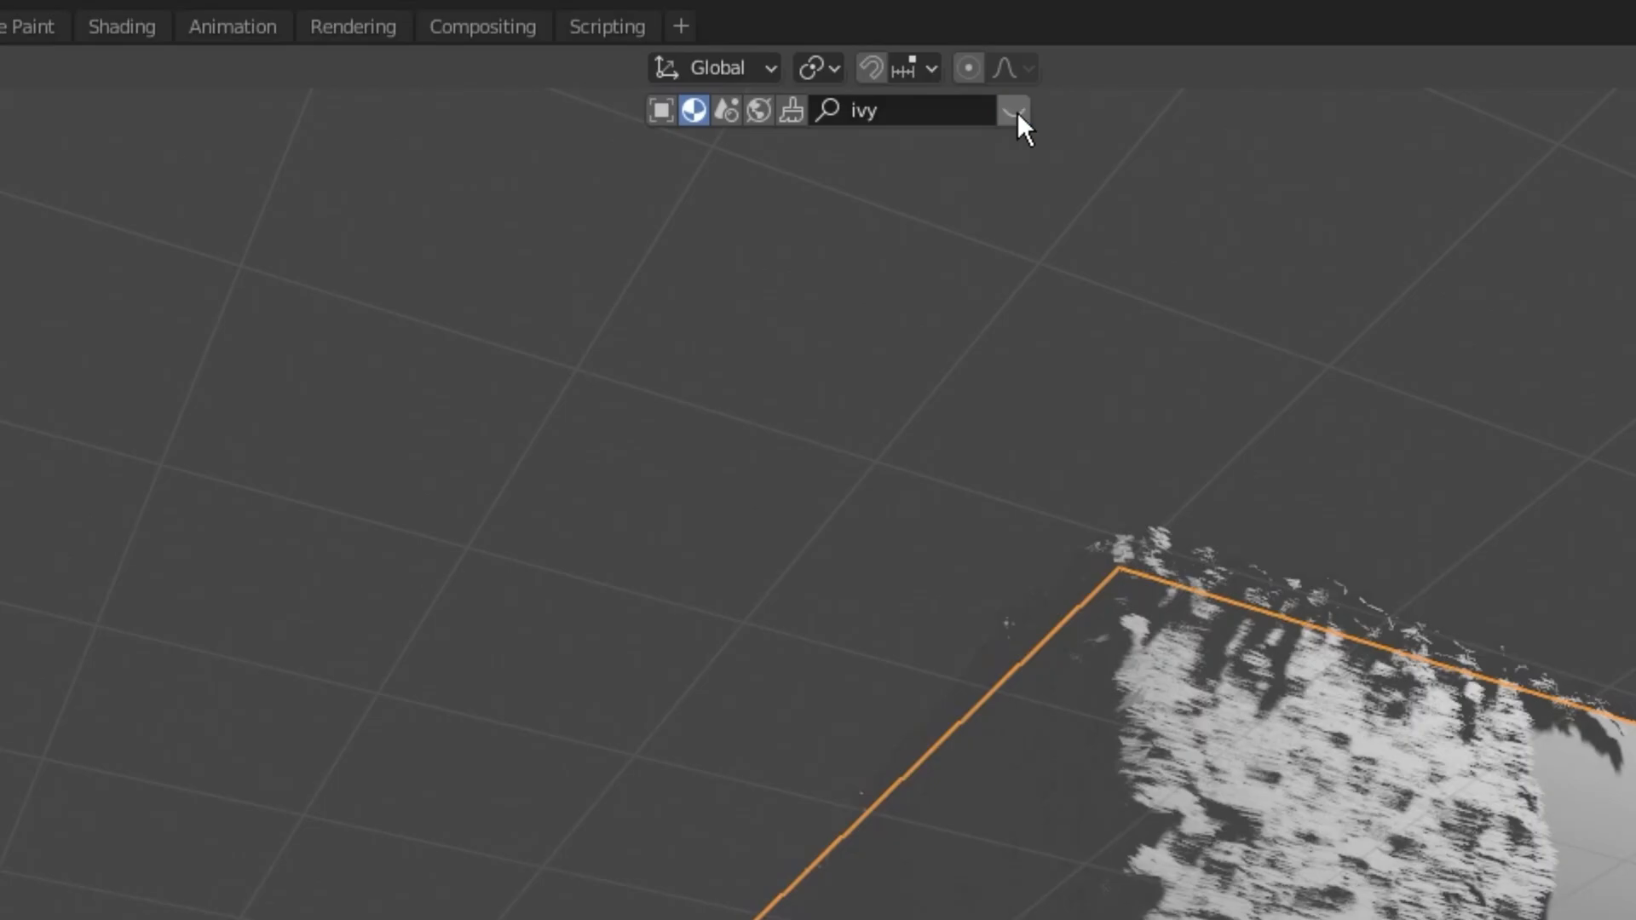
Search BlenderKit for 'ivy' materials and display the results.
{"action": "left_click", "coordinate": [1010, 111]}
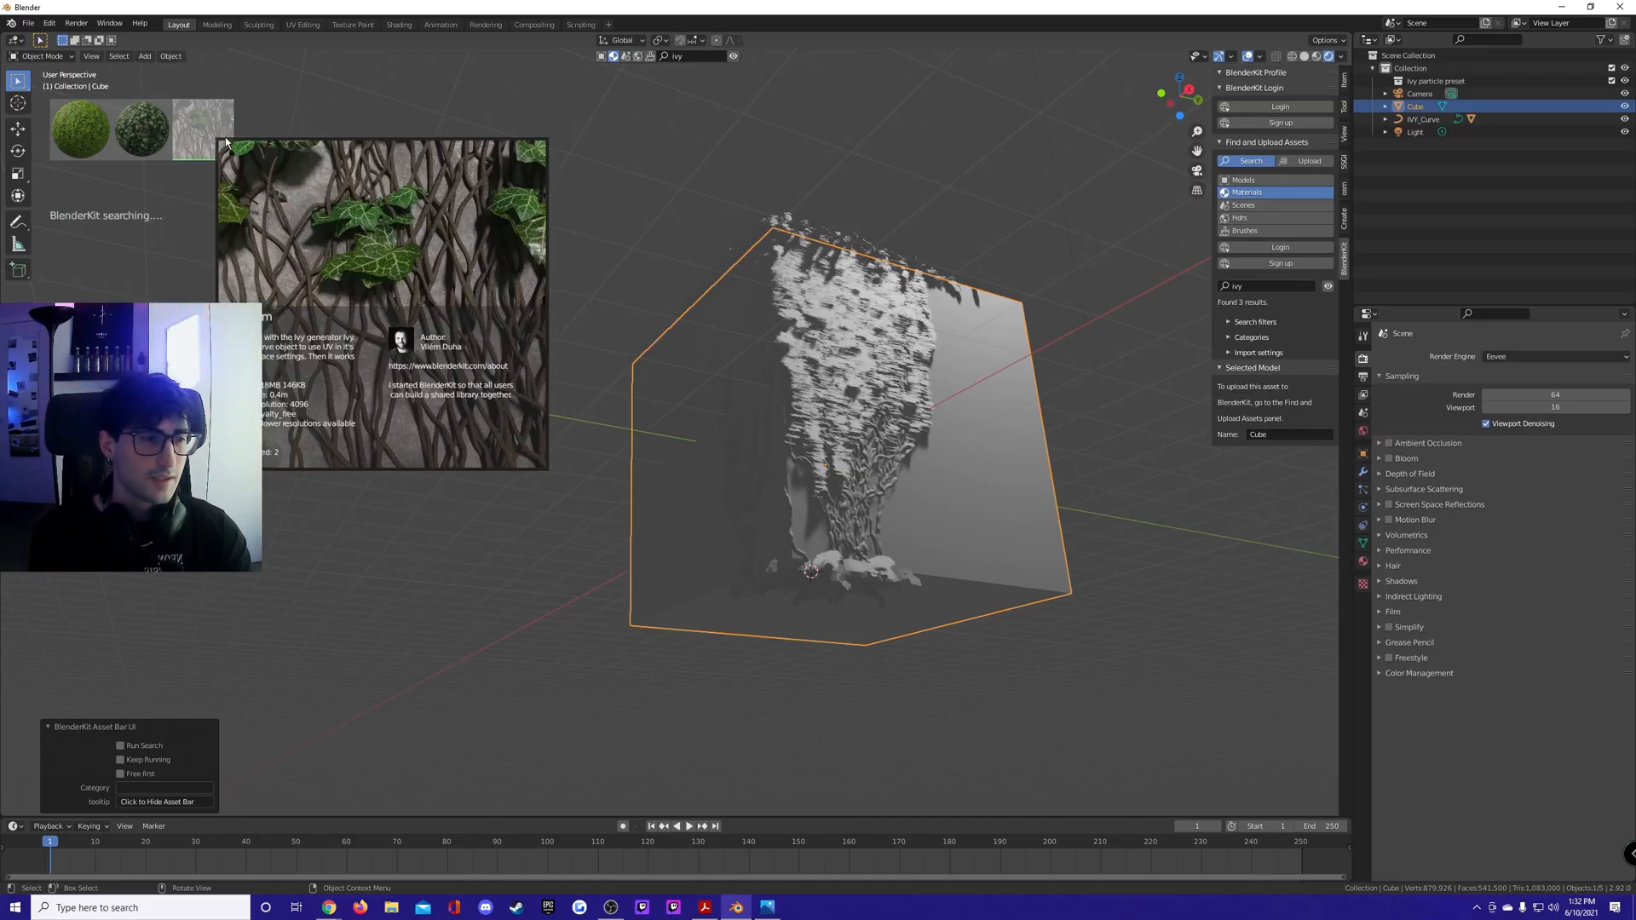
{"action": "left_click", "coordinate": [1424, 119]}
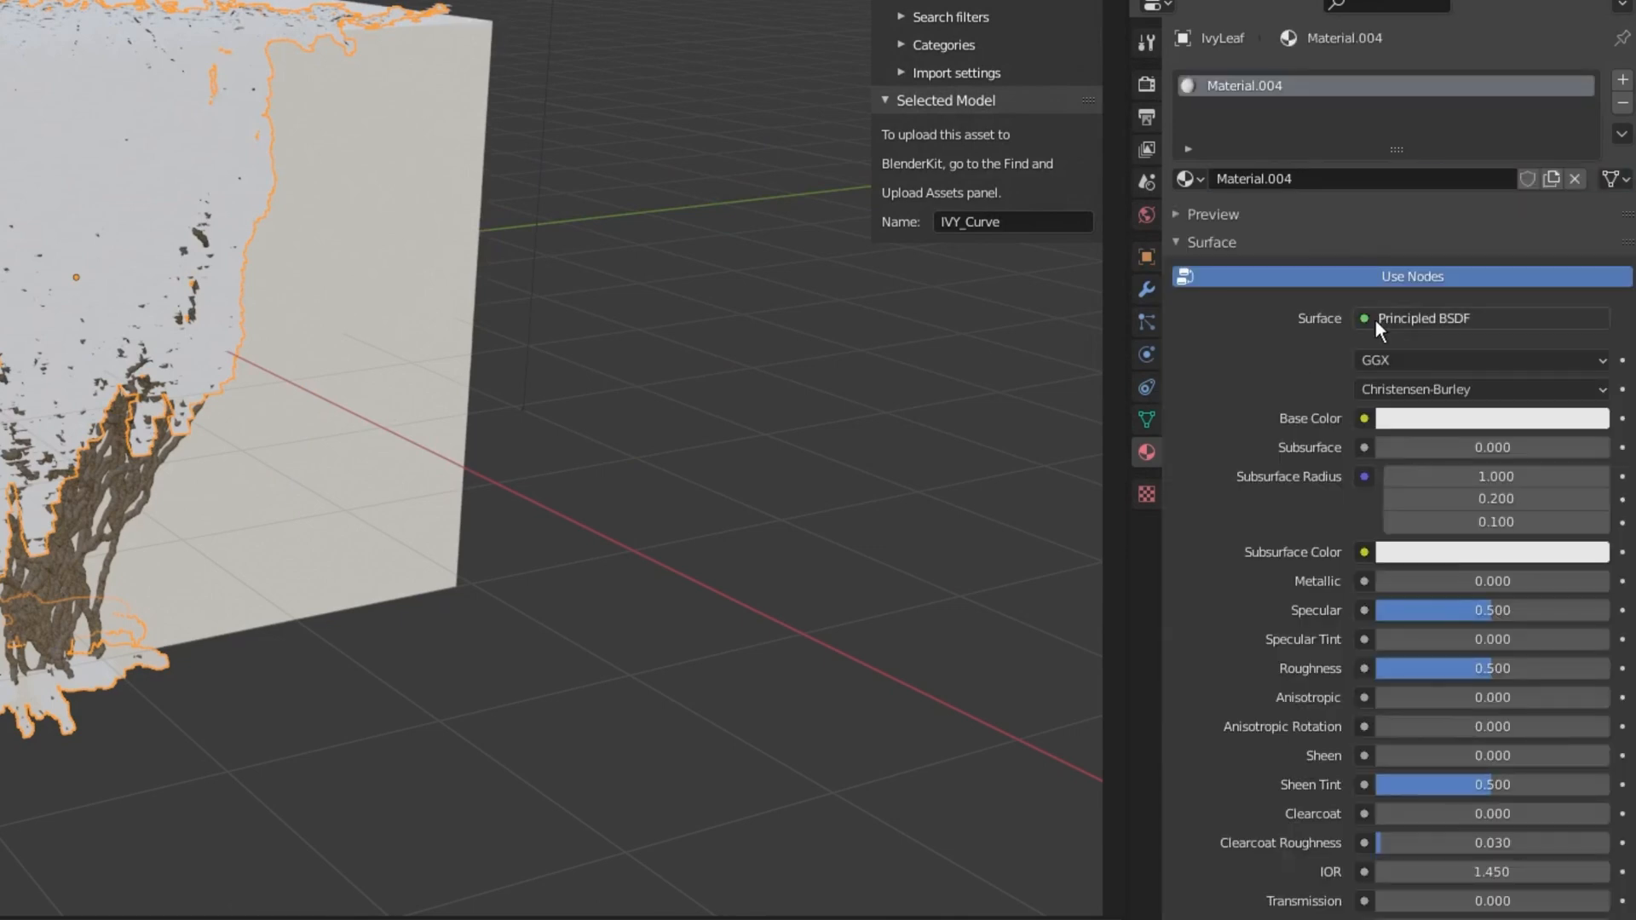
Open the IvyLeaf material's Principled BSDF Surface field to pick another shader.
{"action": "left_click", "coordinate": [1441, 318]}
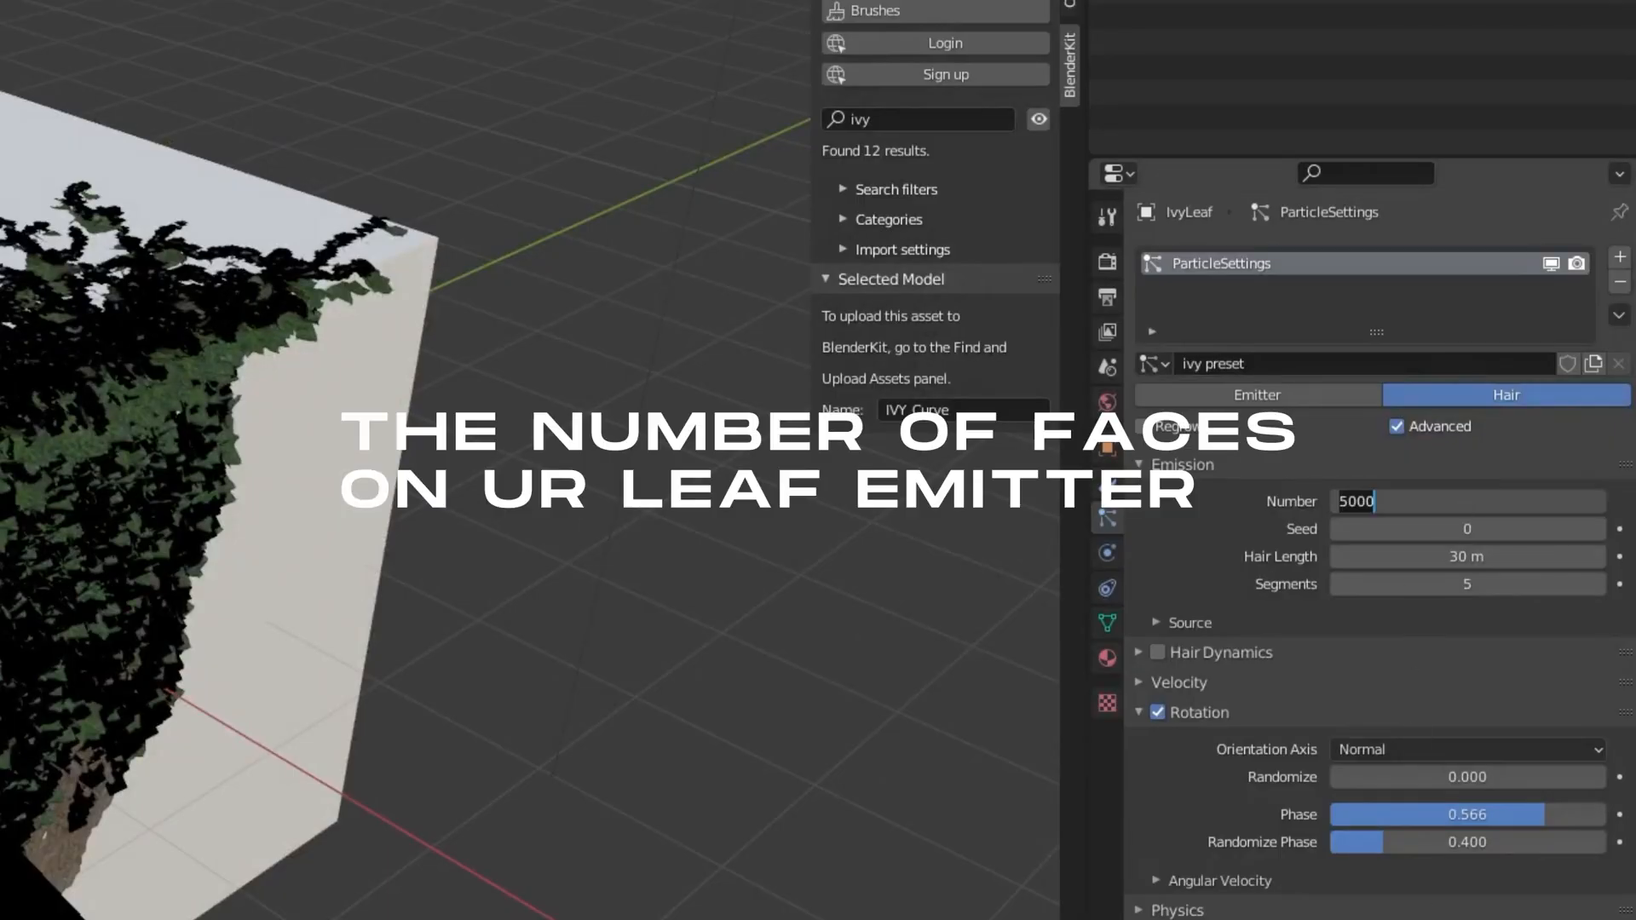
{"action": "mouse_move", "coordinate": [627, 724]}
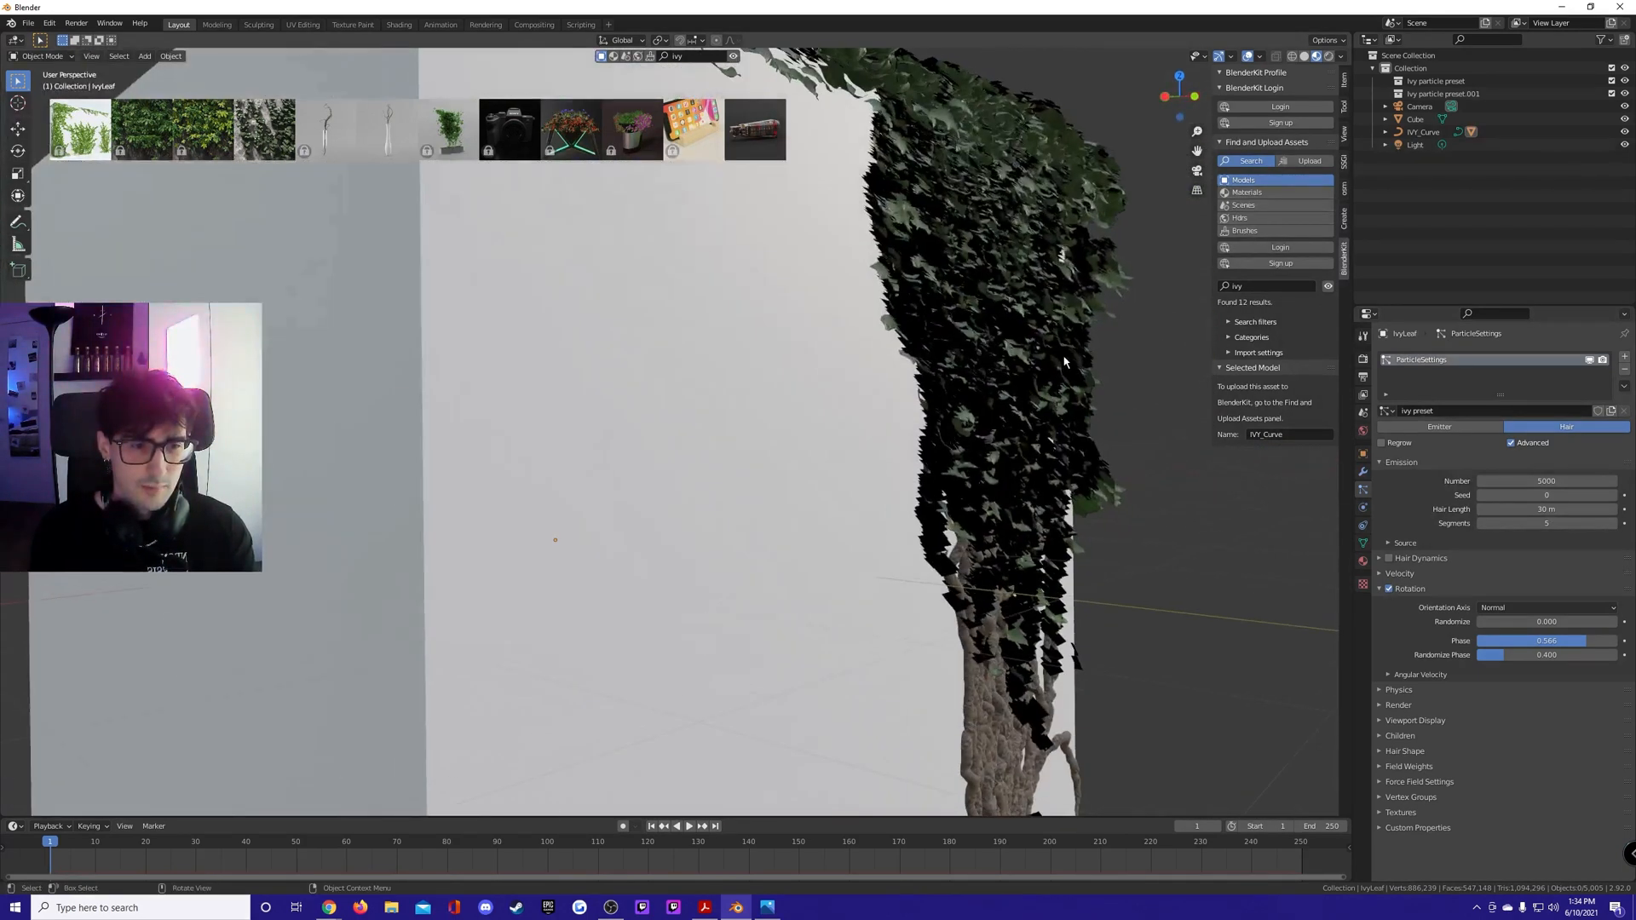
Try Hair and Global Y leaf orientations, then set particle rotation back to Normal.
{"action": "left_click", "coordinate": [1544, 608]}
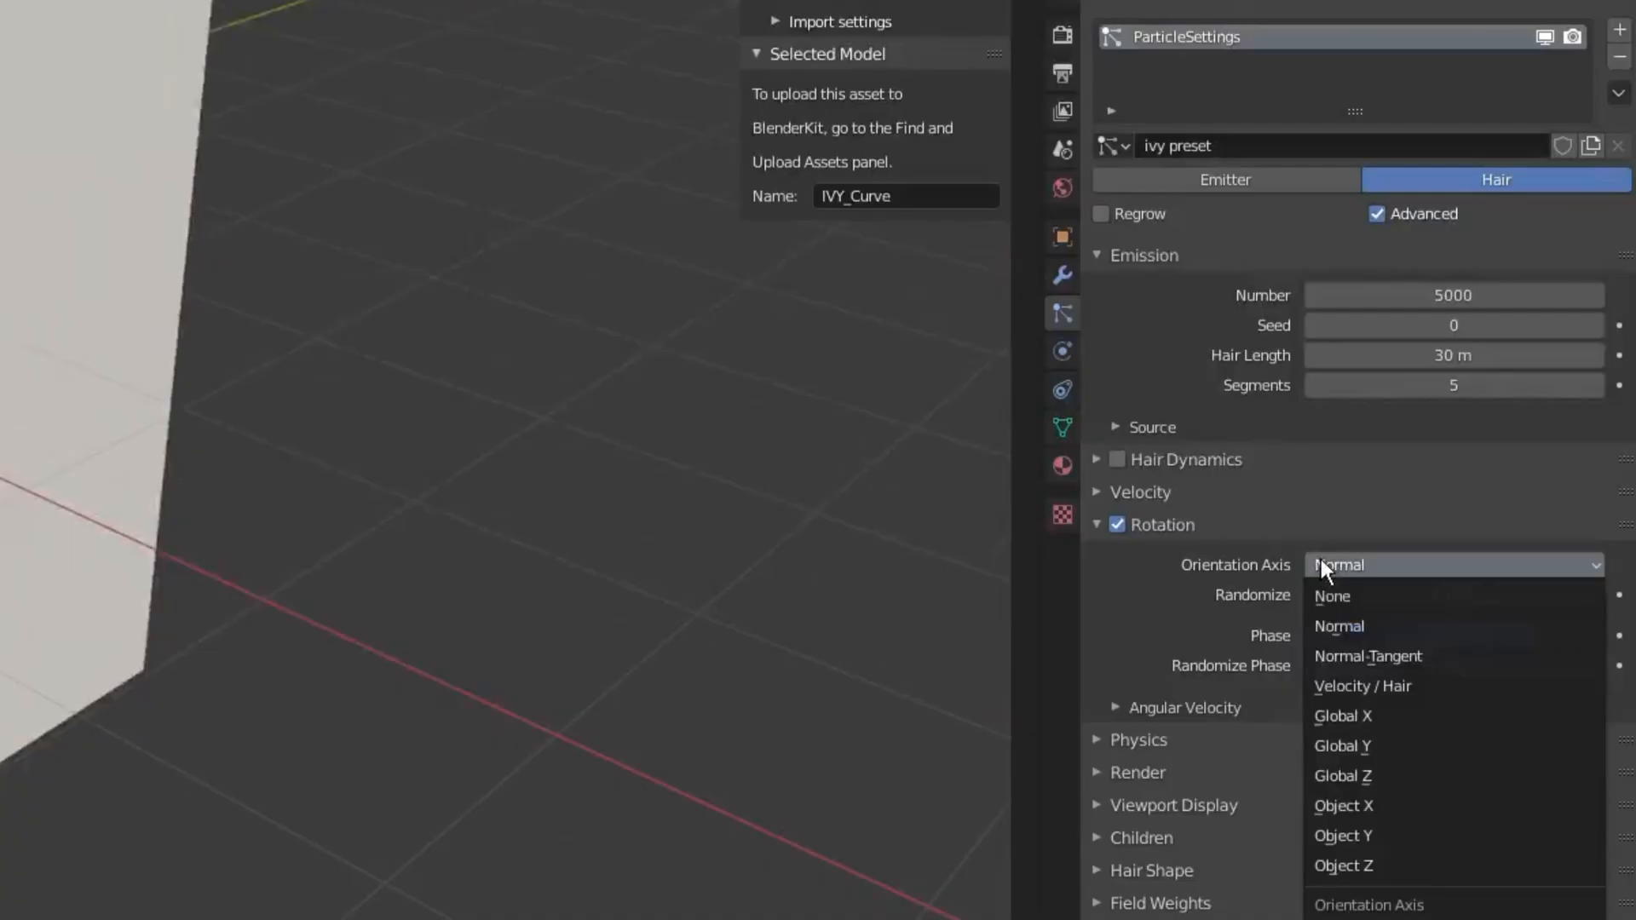
{"action": "mouse_move", "coordinate": [1362, 686]}
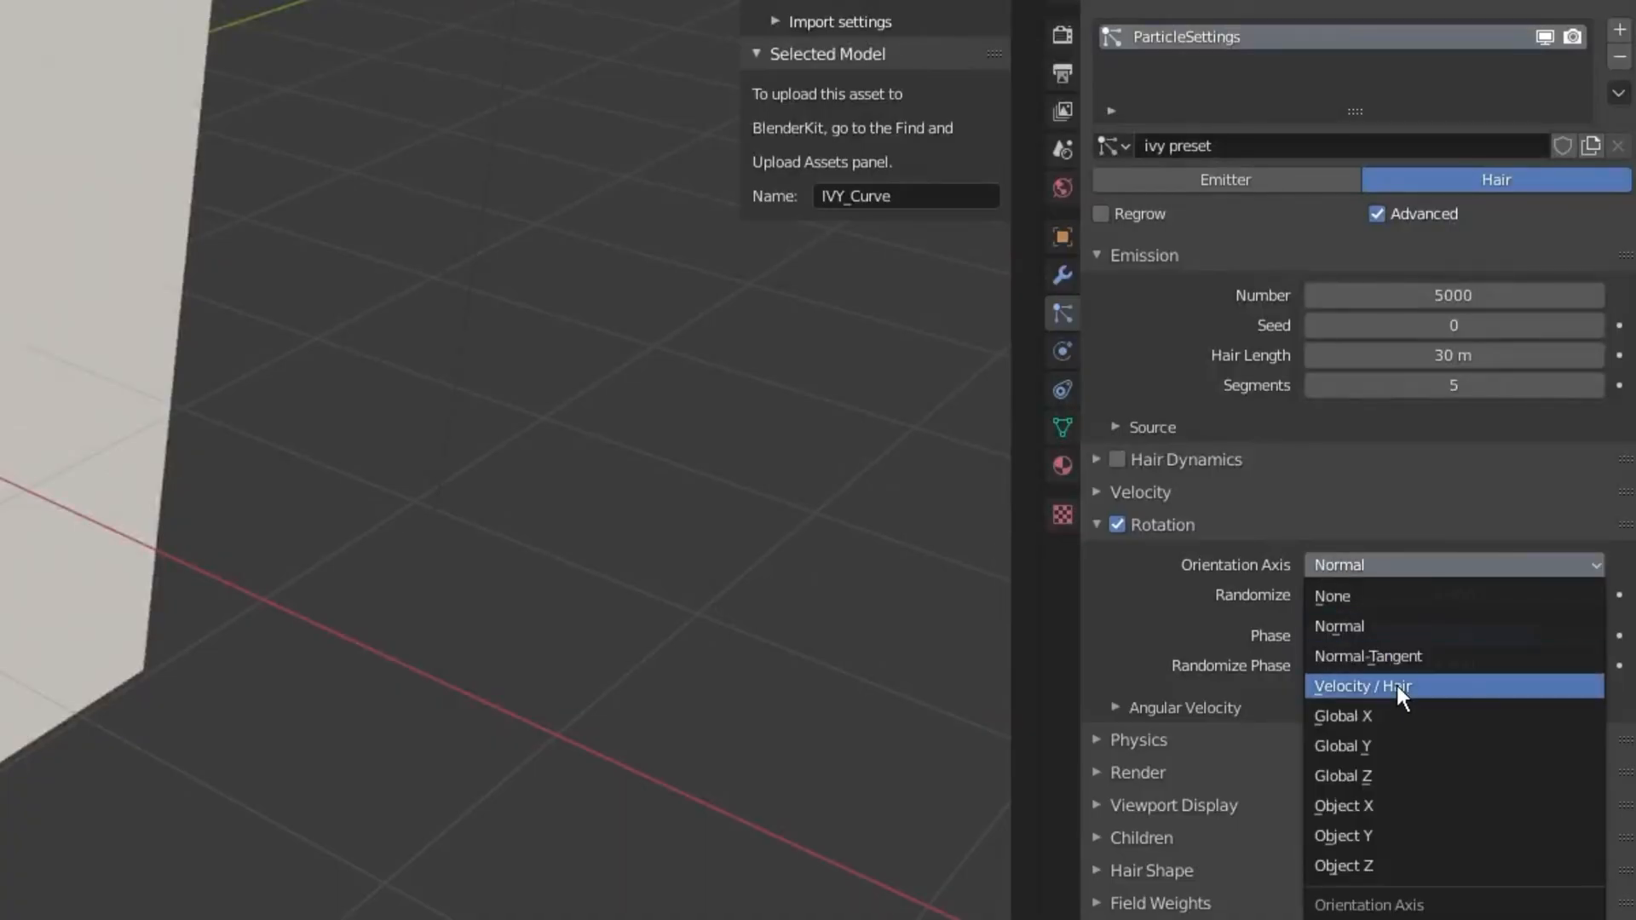
{"action": "left_click", "coordinate": [1362, 685]}
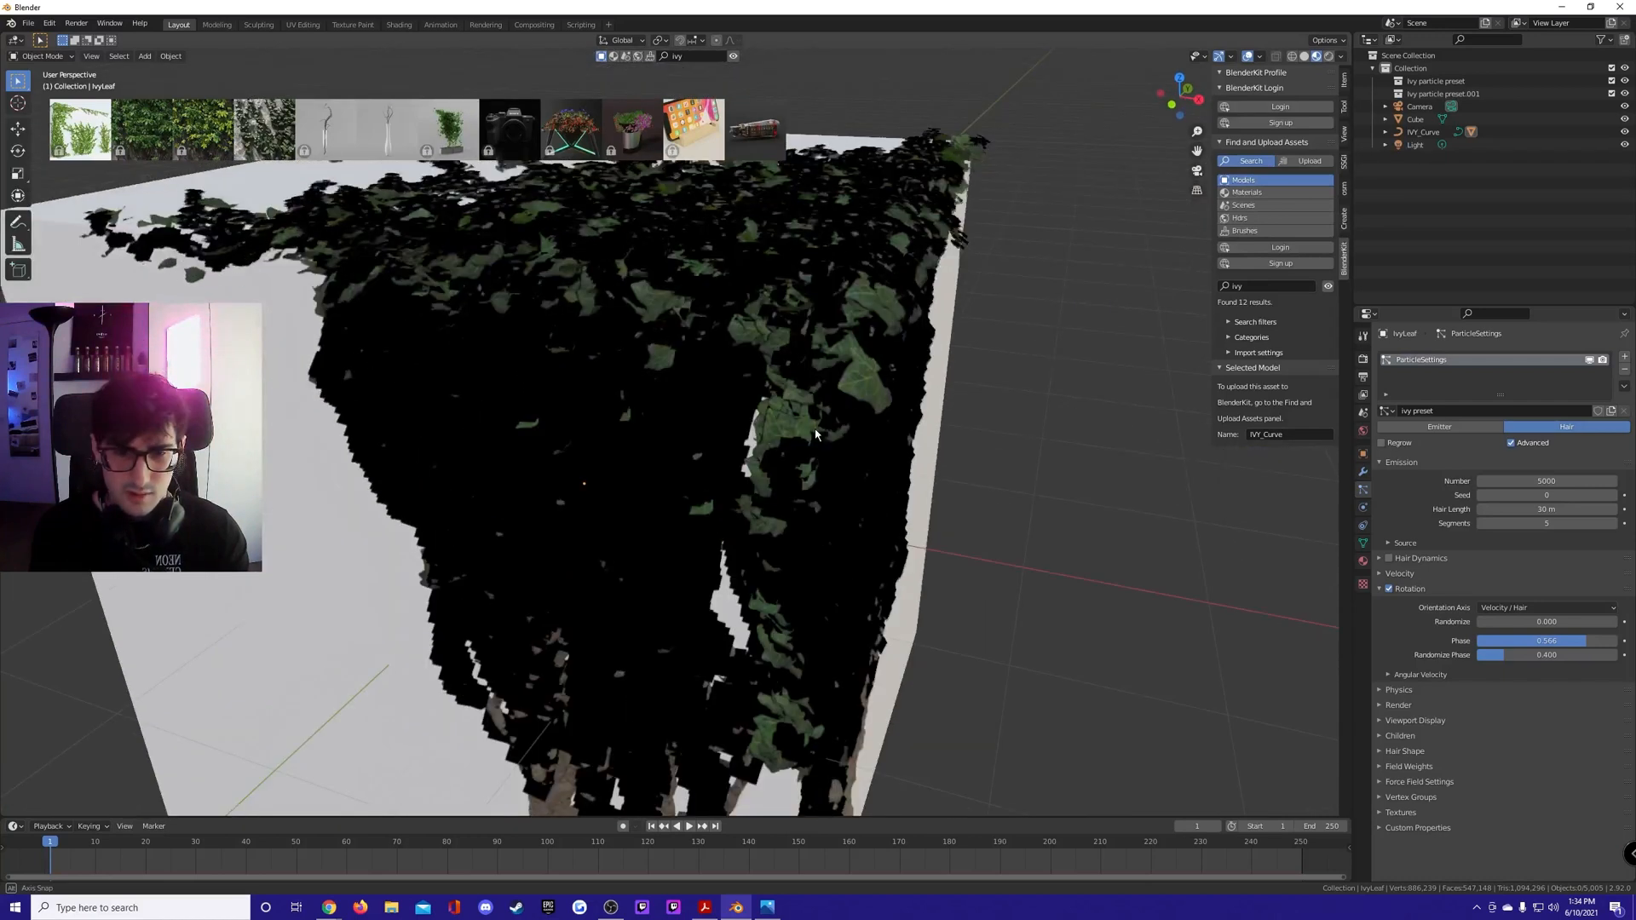
{"action": "left_click", "coordinate": [1545, 608]}
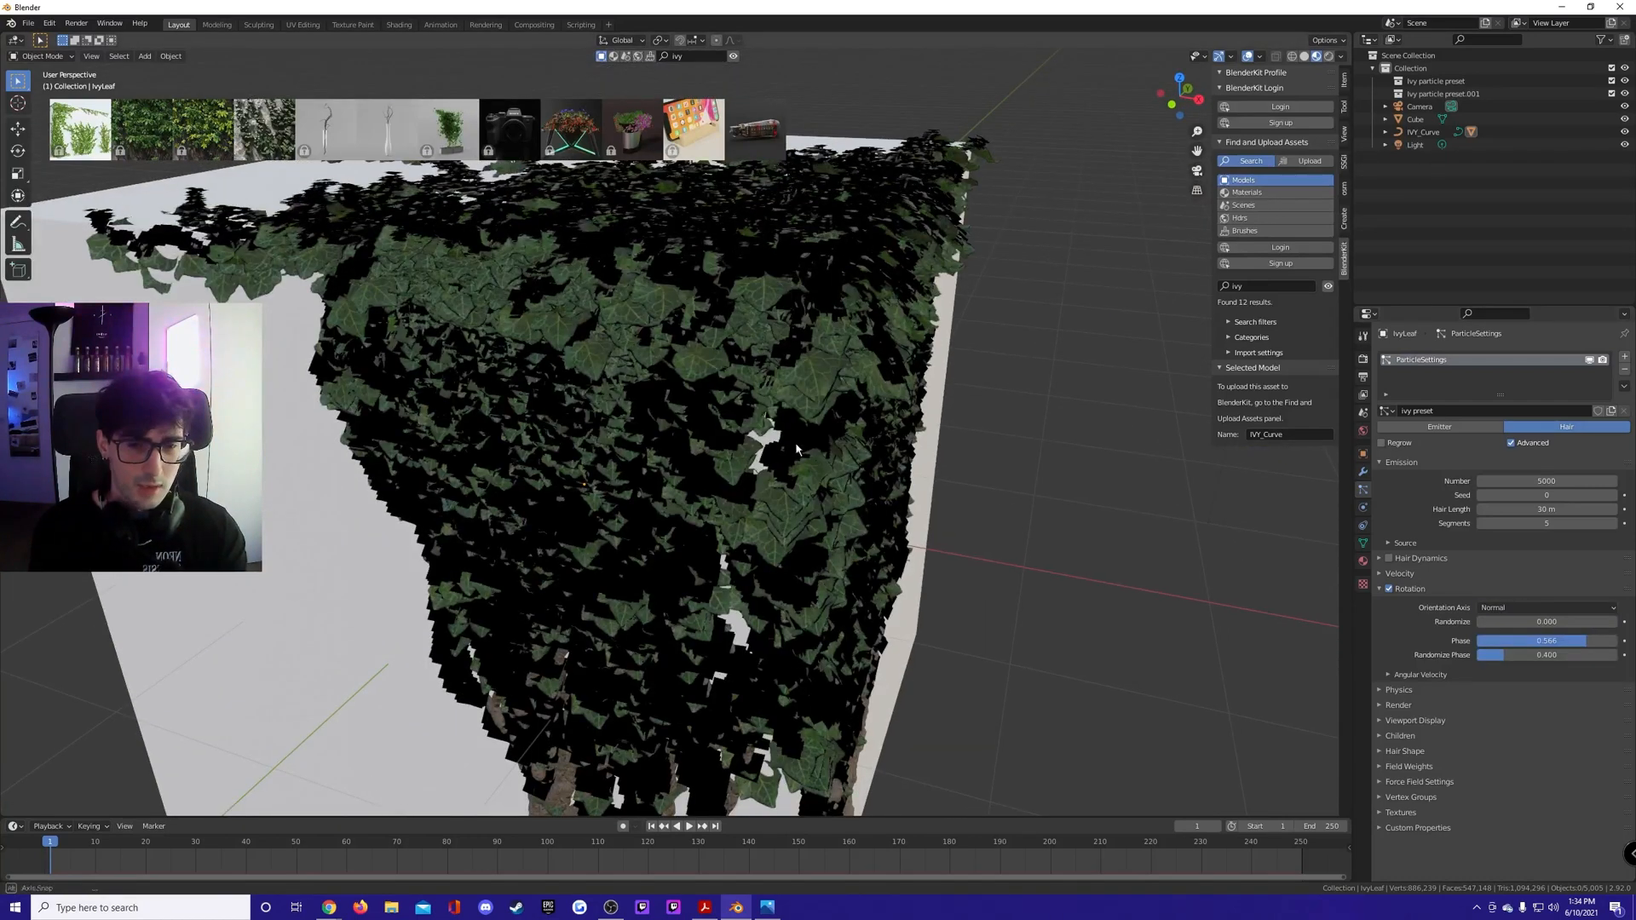
{"action": "left_click", "coordinate": [1548, 608]}
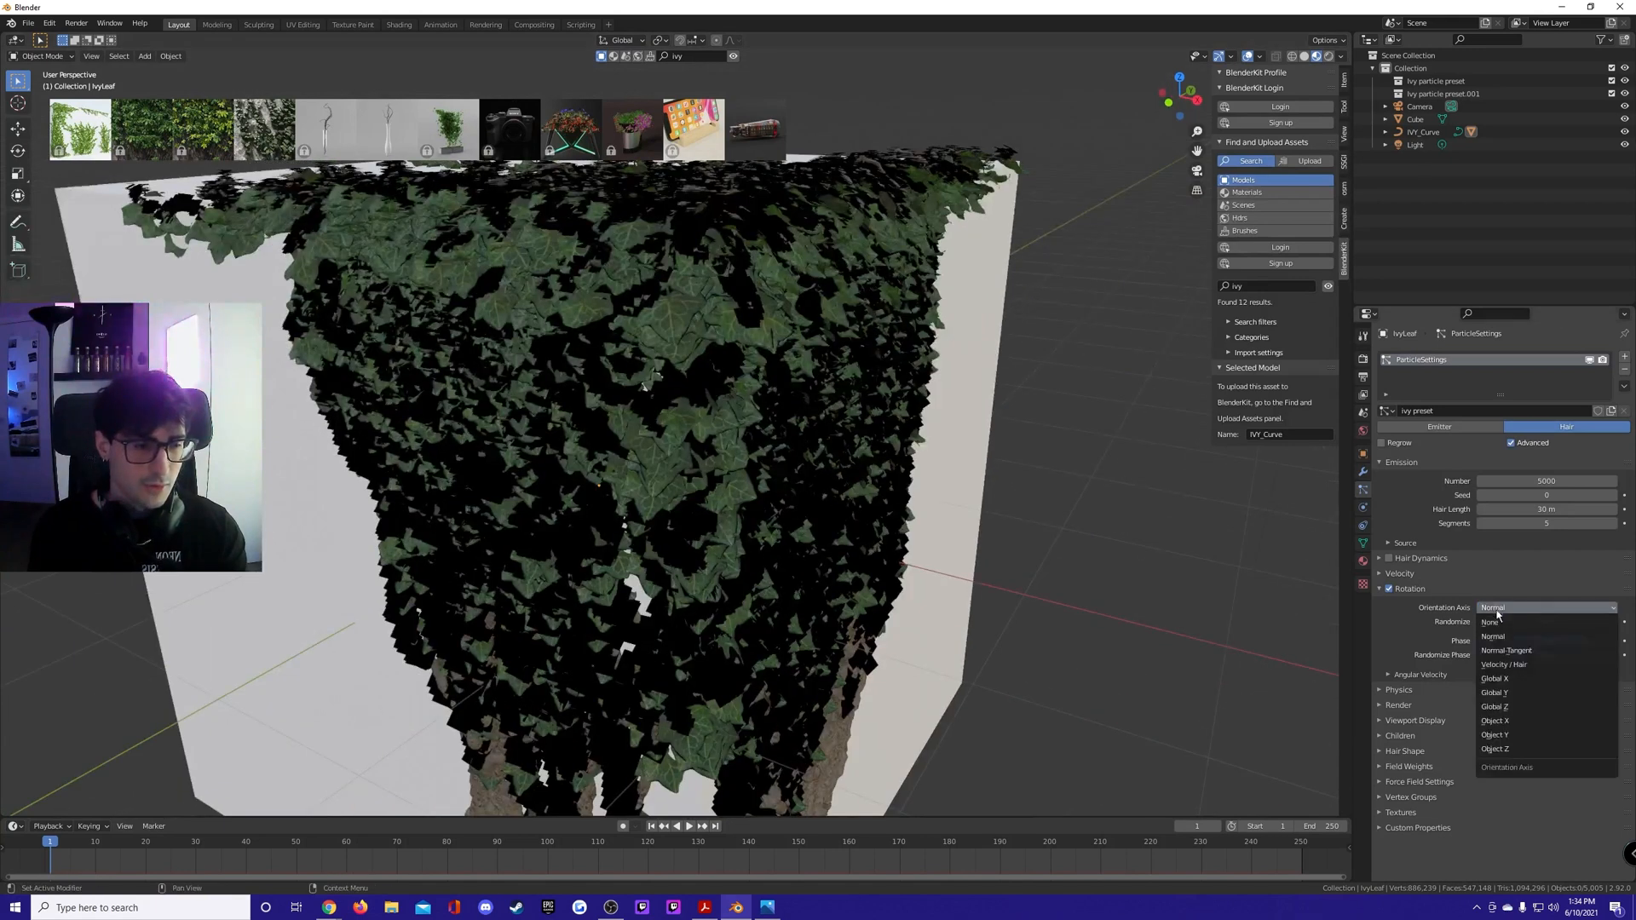
{"action": "left_click", "coordinate": [1494, 693]}
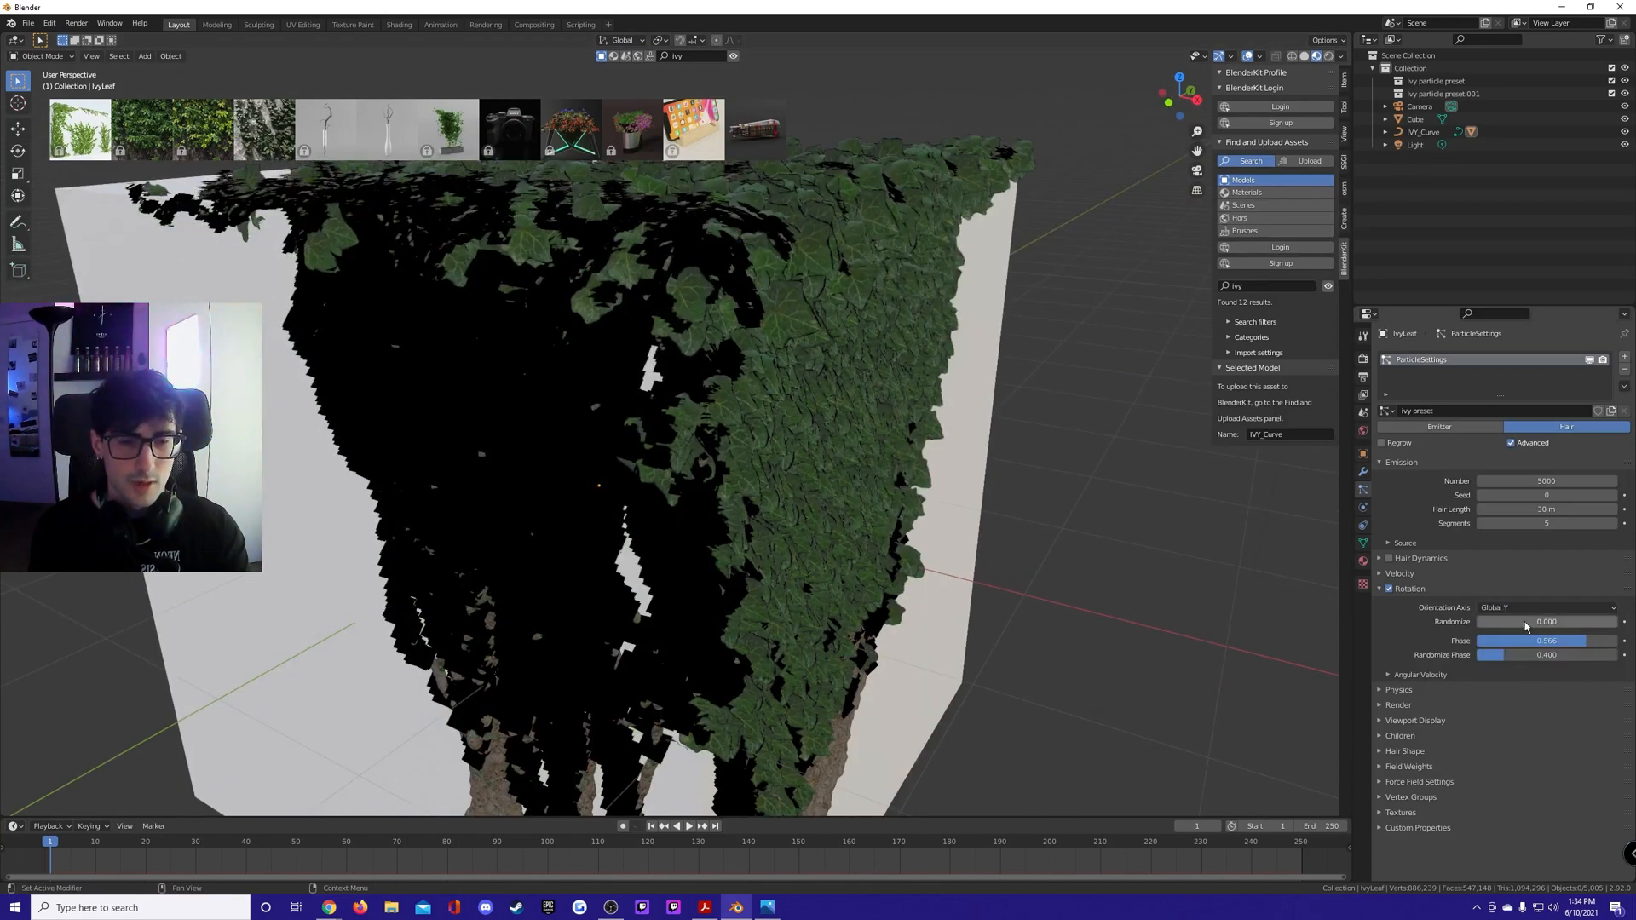
{"action": "left_click", "coordinate": [1544, 622]}
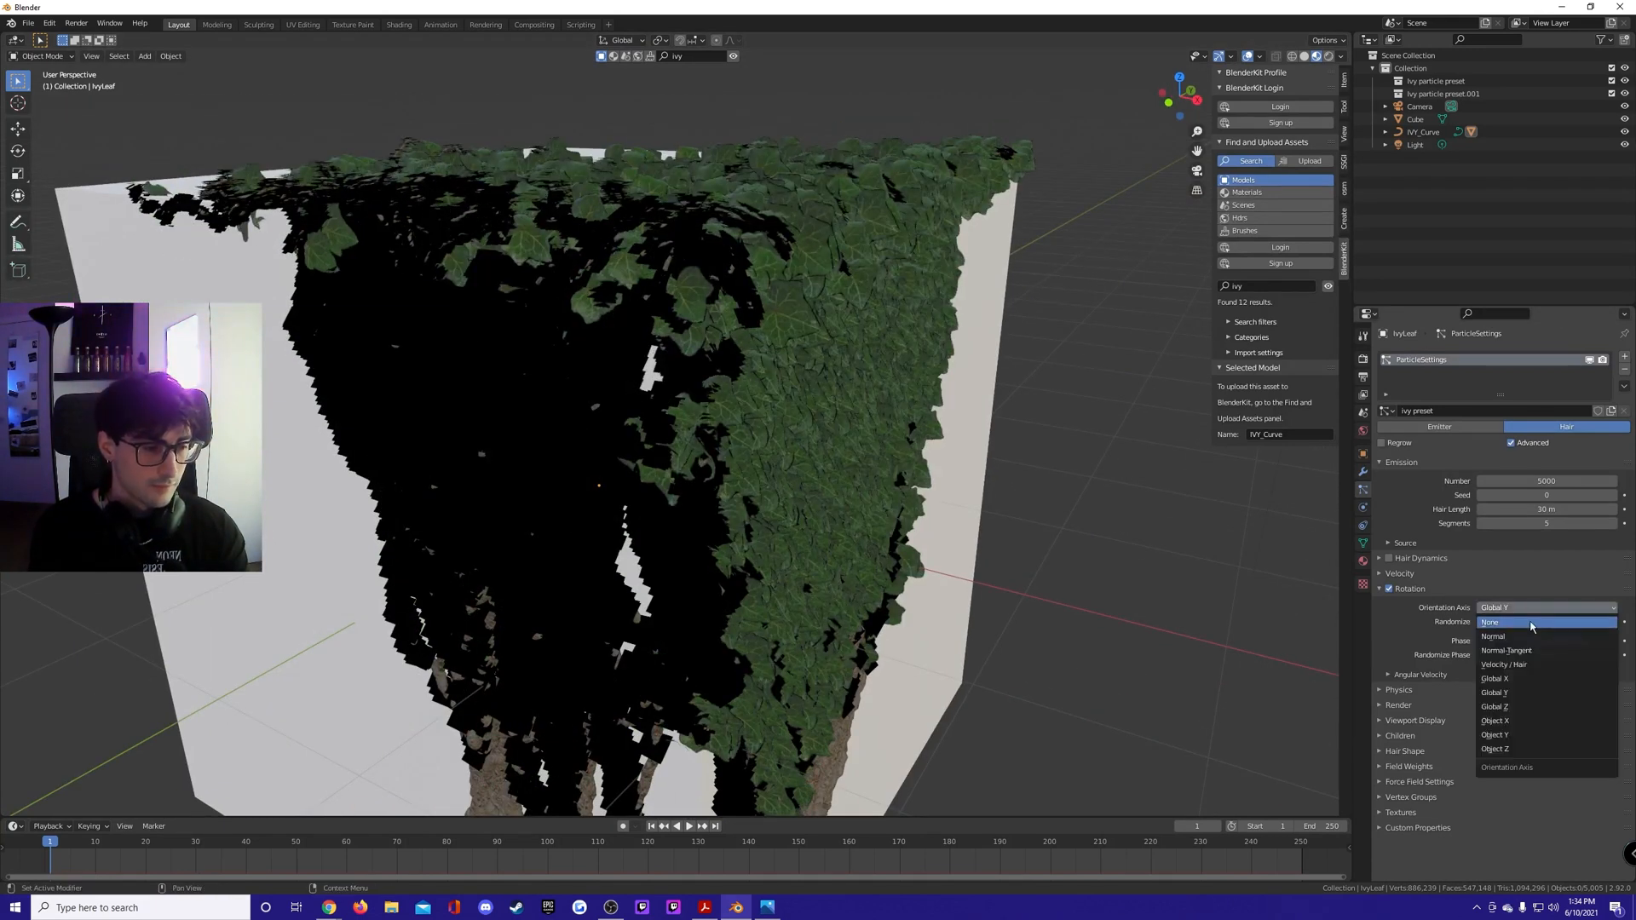
{"action": "left_click", "coordinate": [1493, 636]}
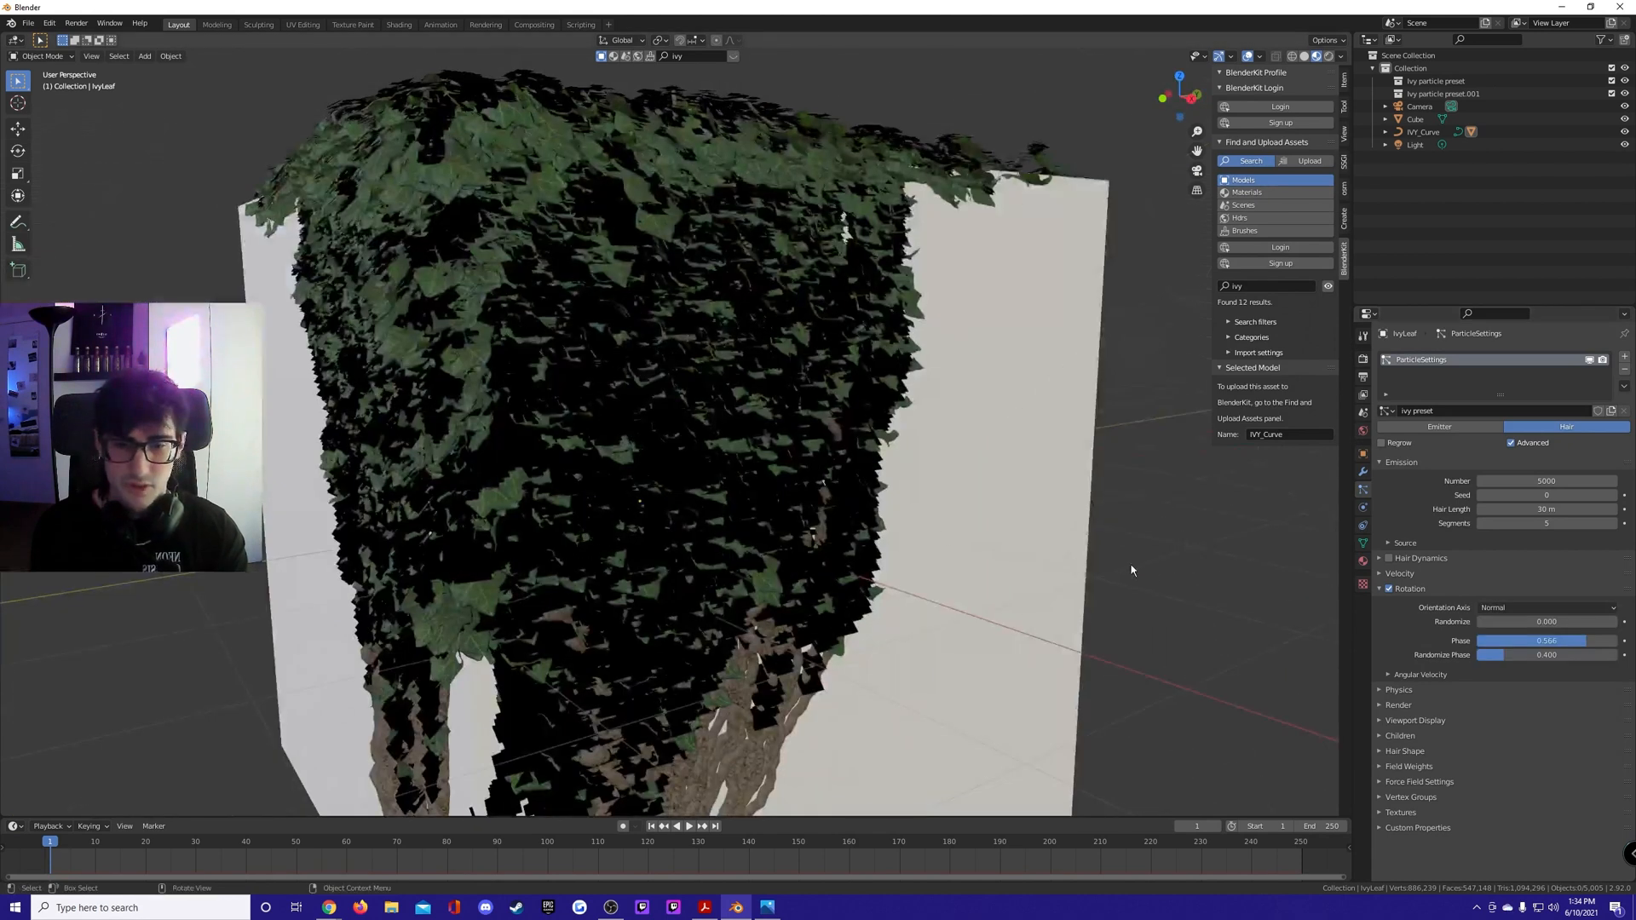
{"action": "left_click", "coordinate": [1363, 563]}
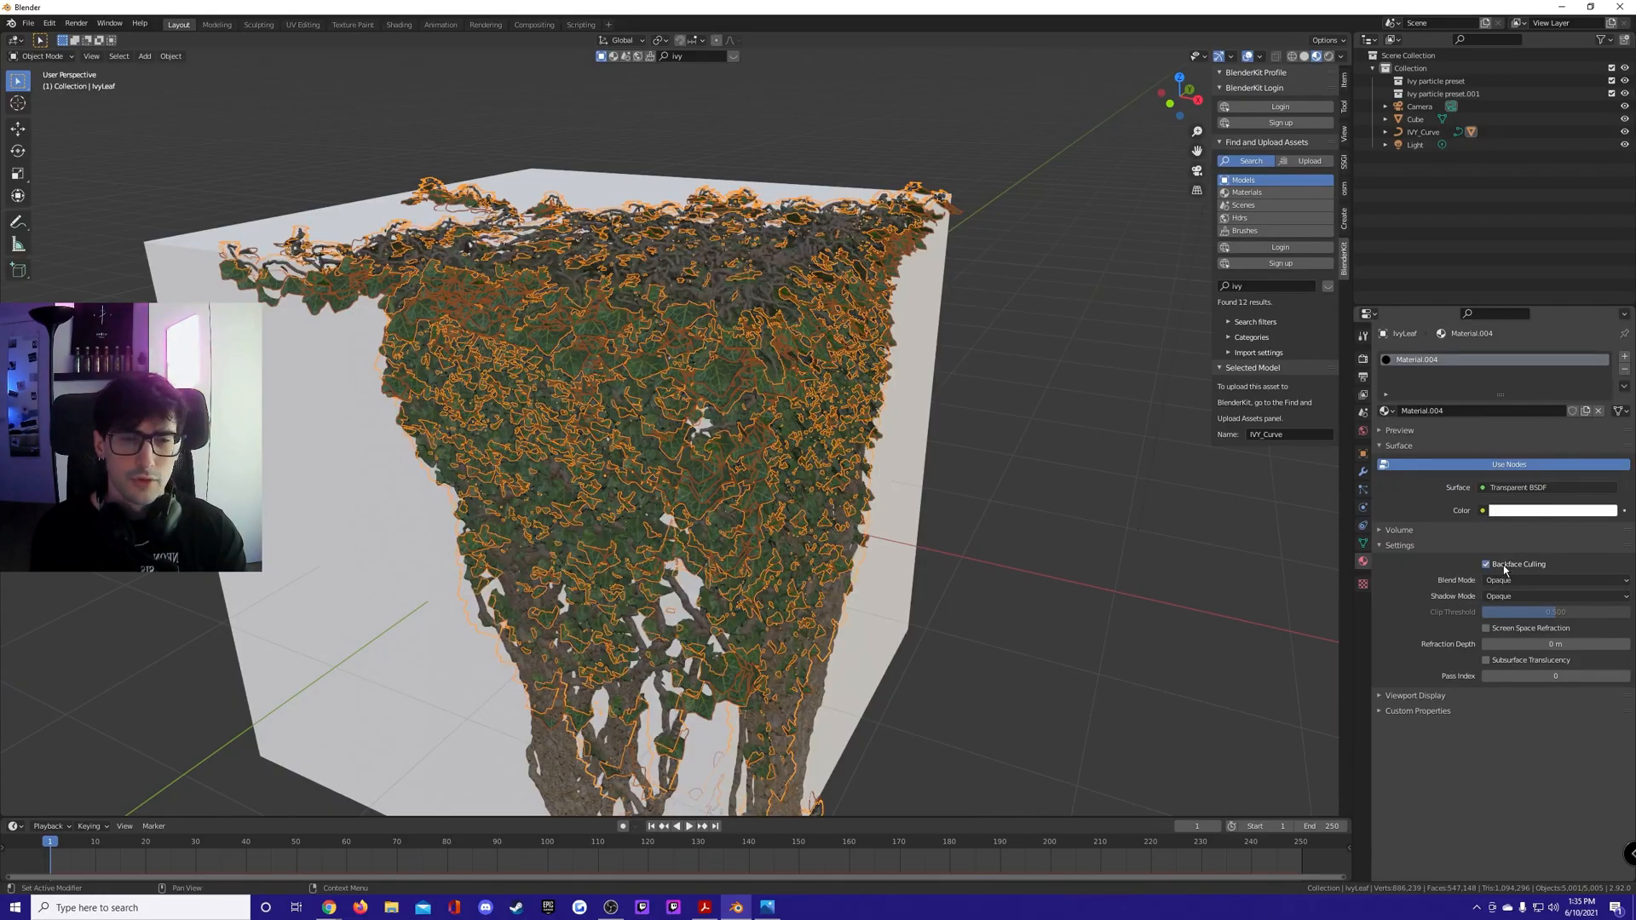
Enable Backface Culling on the leaf material and orbit to check the foliage.
{"action": "left_click", "coordinate": [788, 485]}
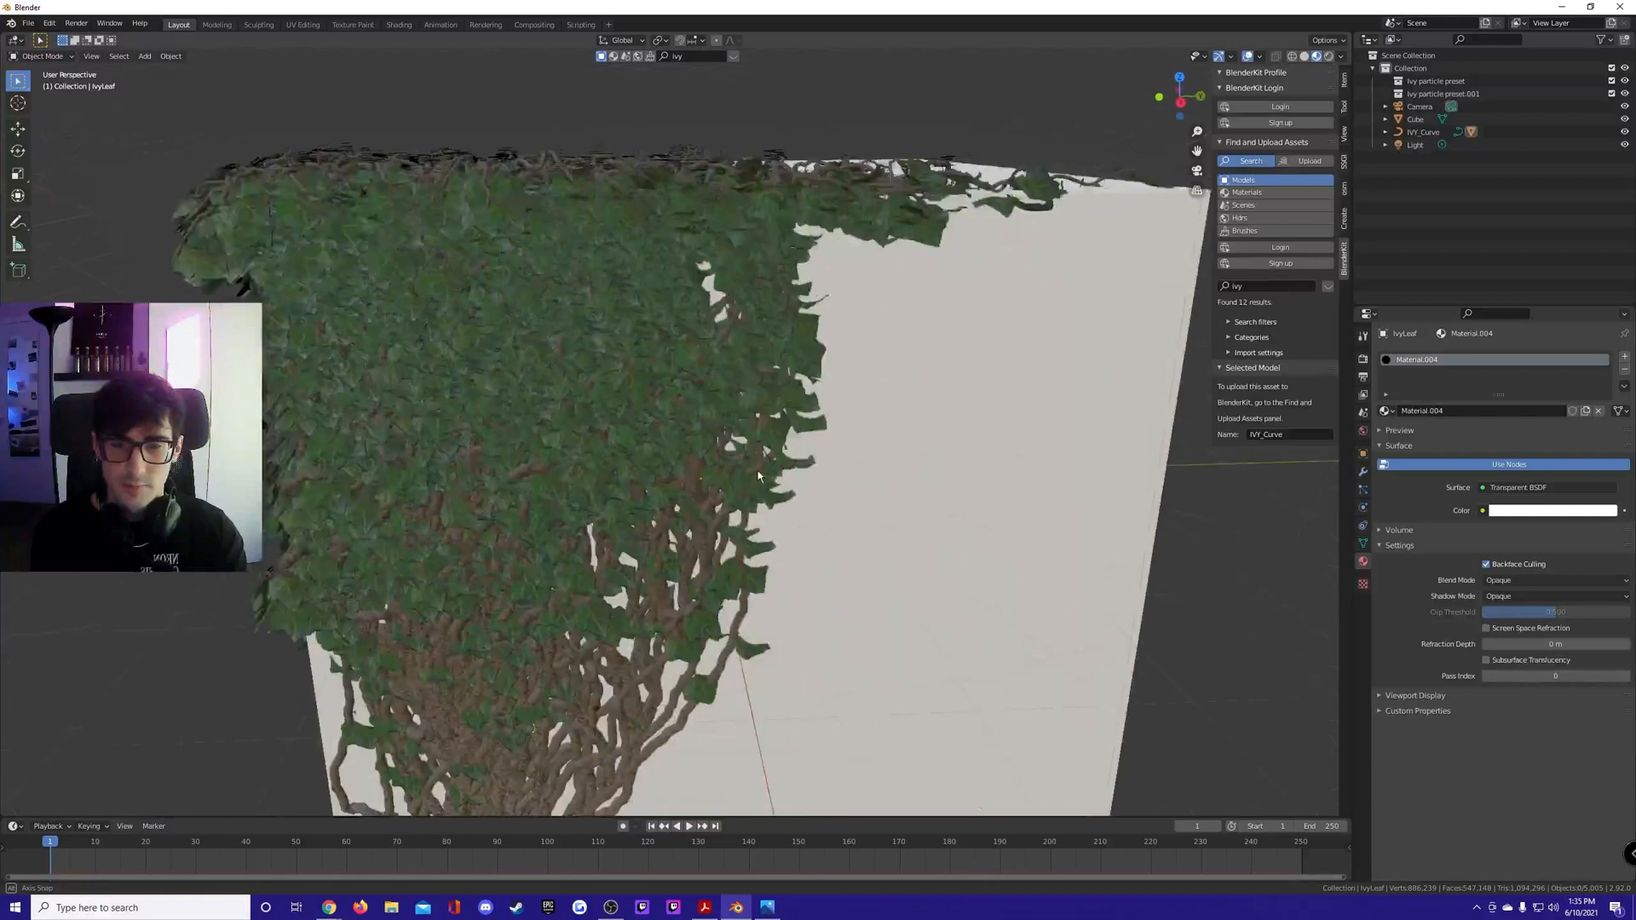
{"action": "left_click_drag", "start_coordinate": [678, 470], "coordinate": [627, 418]}
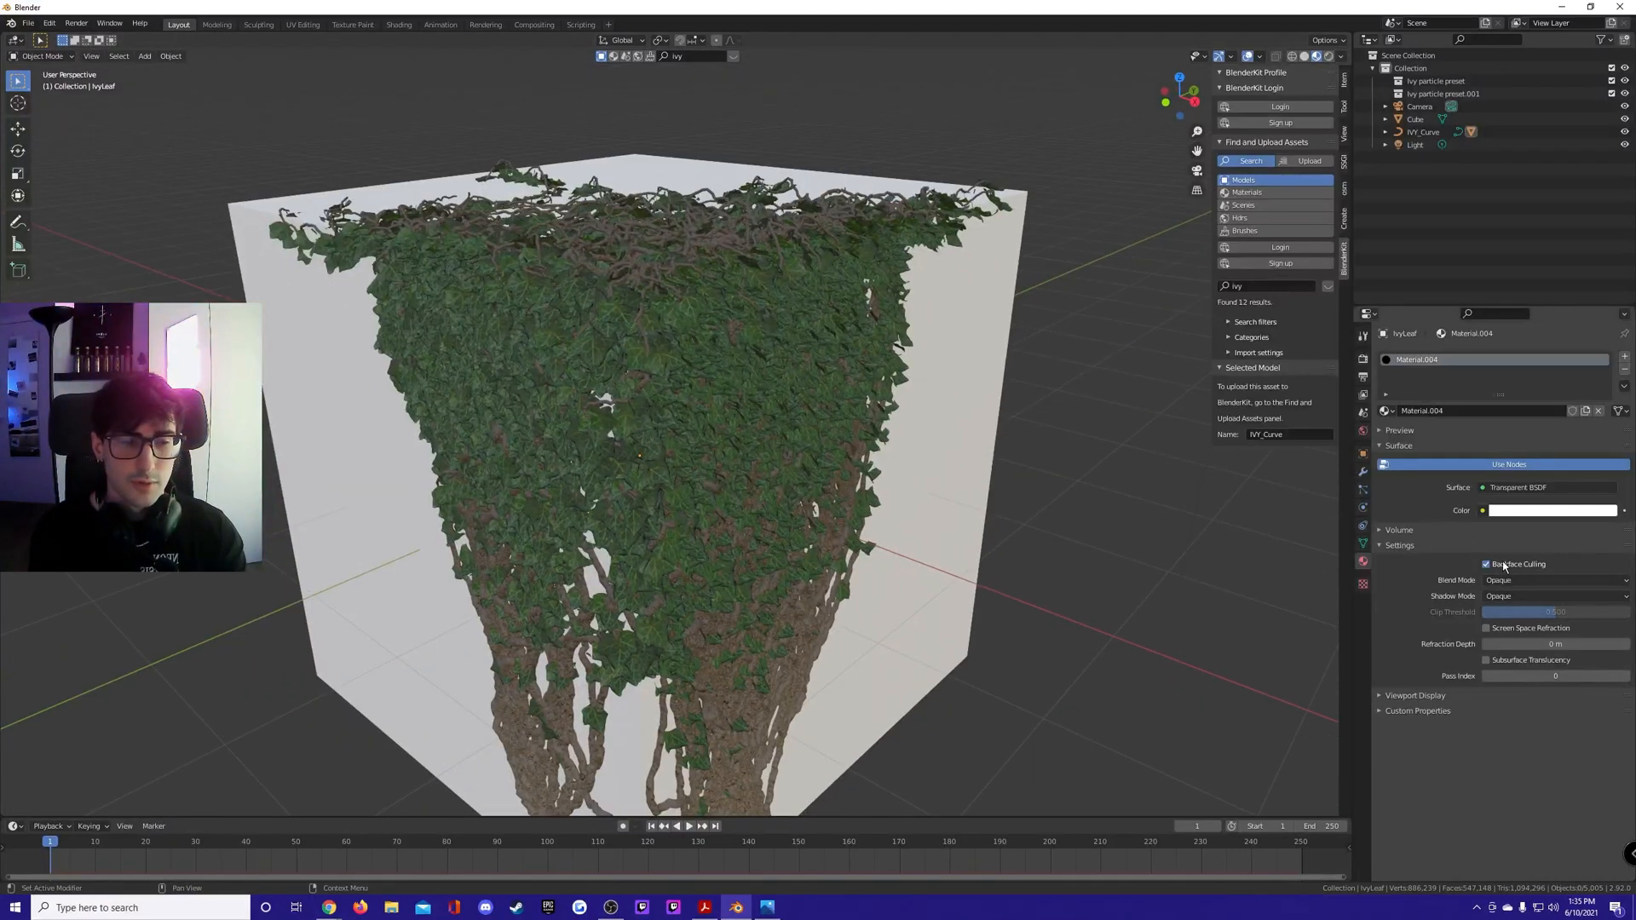
{"action": "left_click", "coordinate": [1363, 335]}
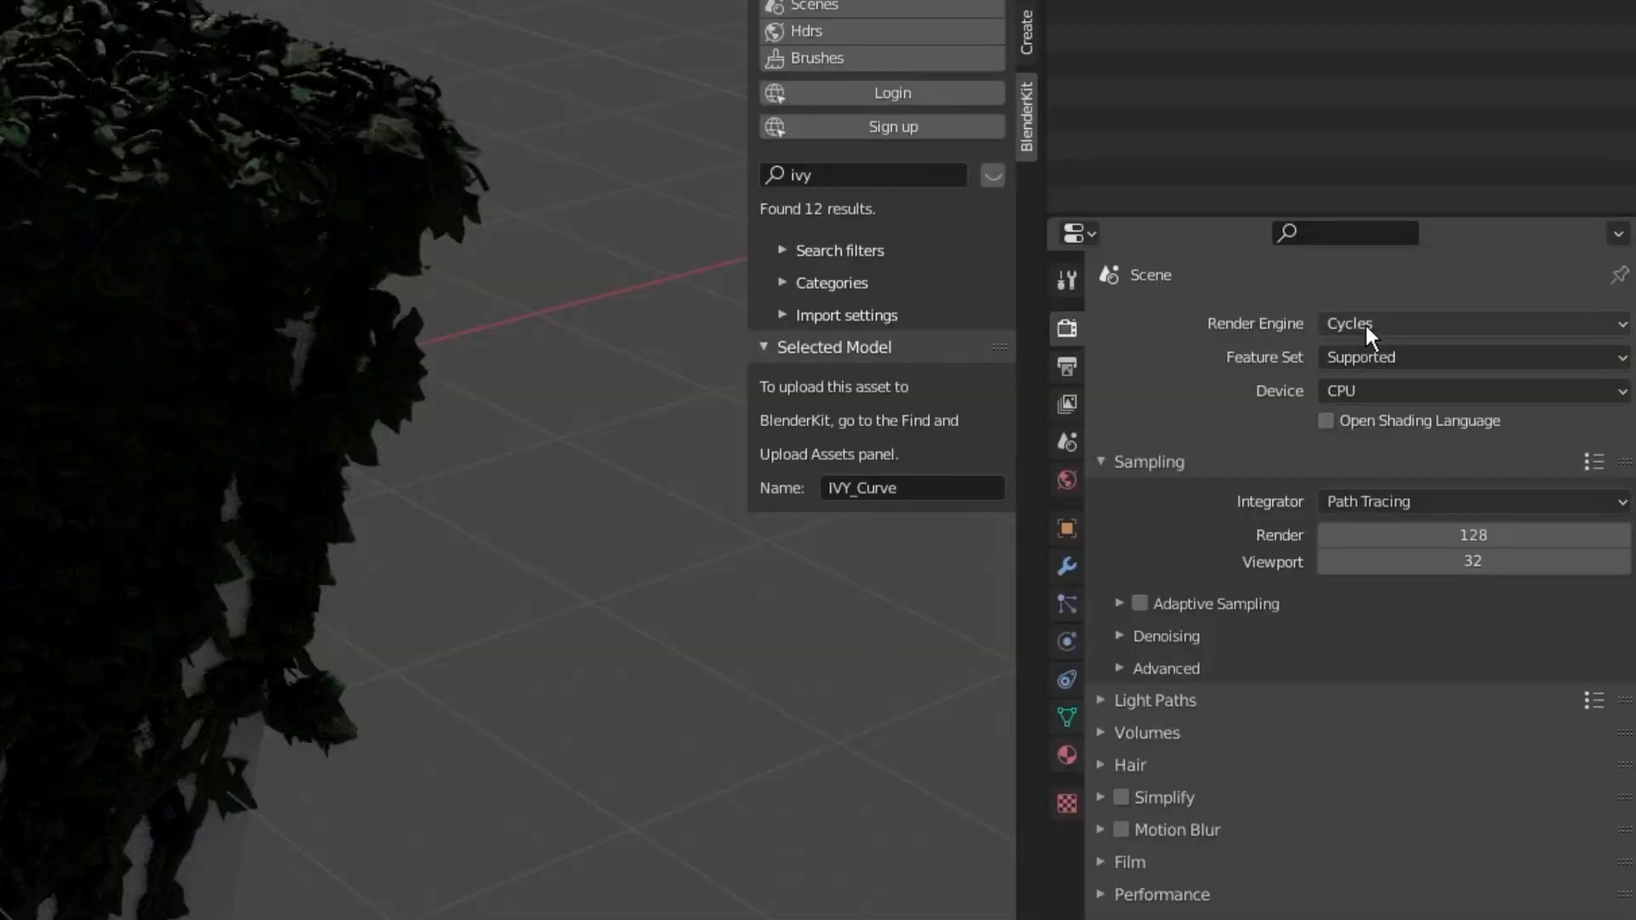
Set the Render Engine dropdown from Cycles to Eevee.
{"action": "left_click", "coordinate": [1472, 324]}
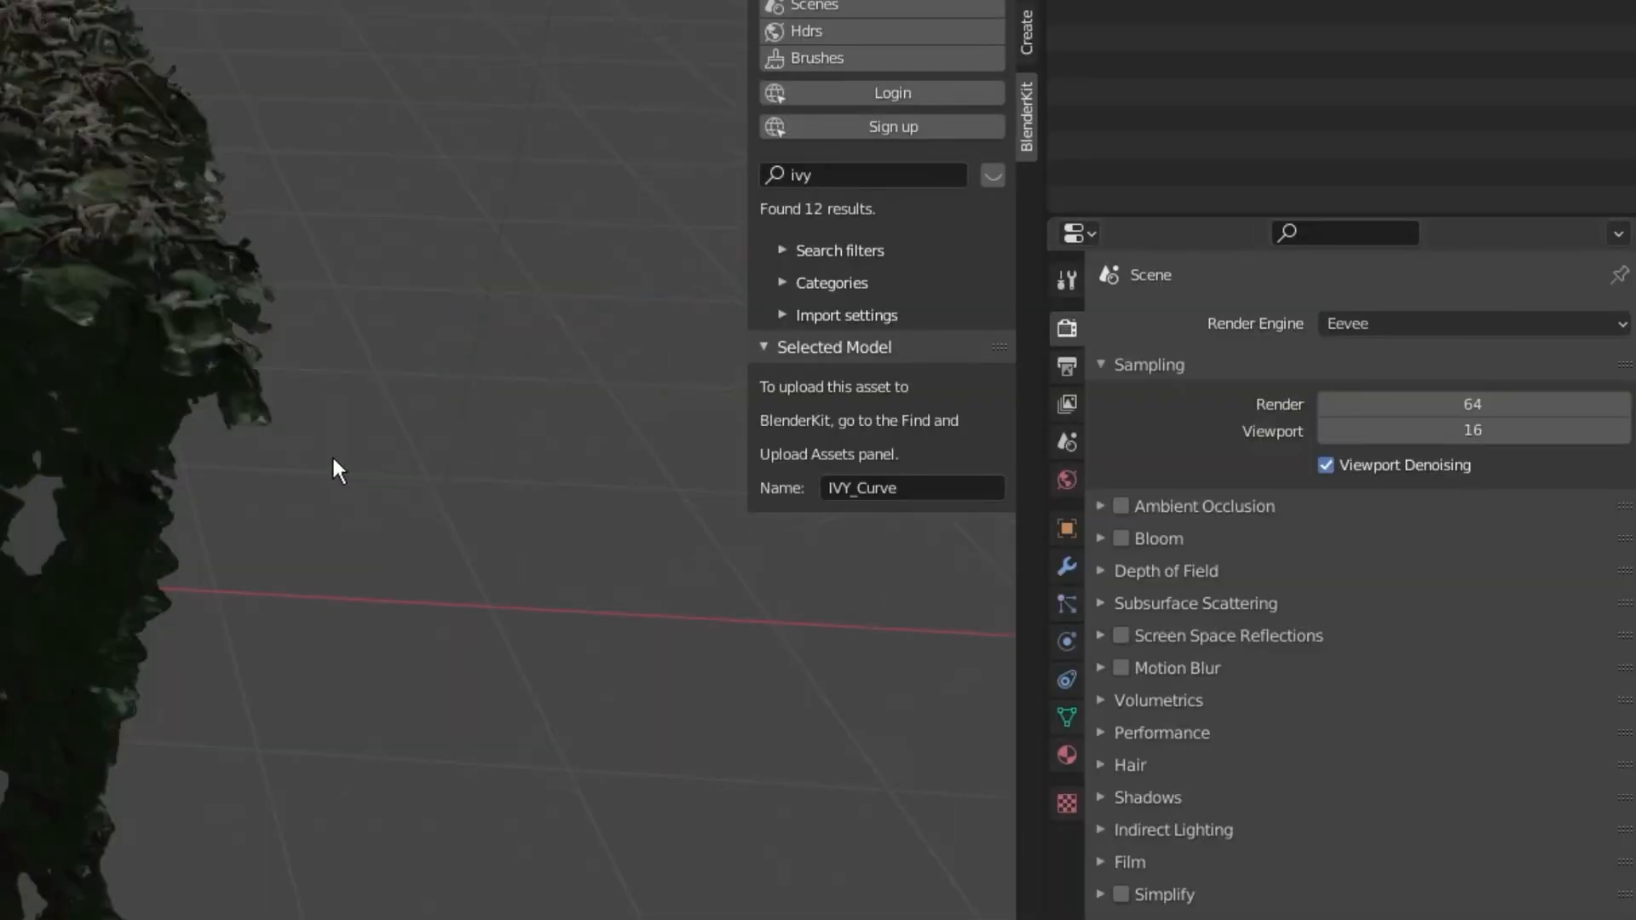